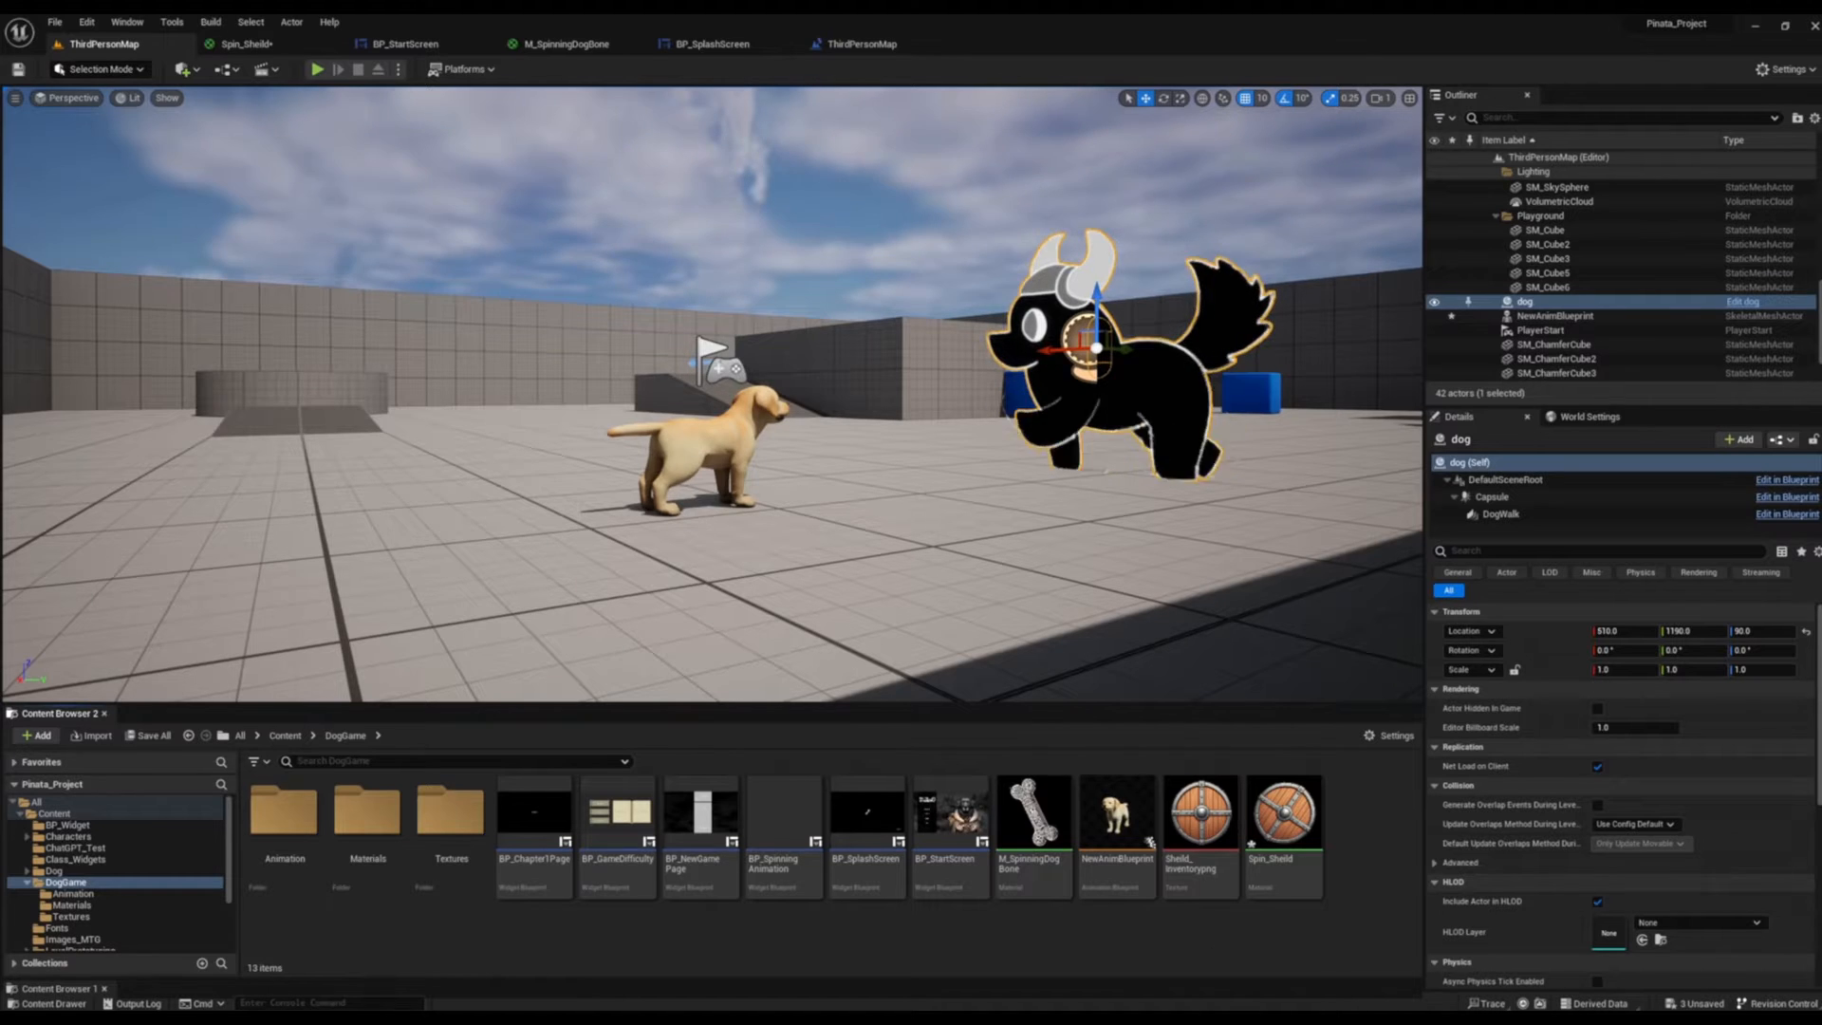
Step: Preview the Sheild_Inventory texture, then create a new material from it to be named RotatingShild
{"action": "double_click", "coordinate": [1199, 813]}
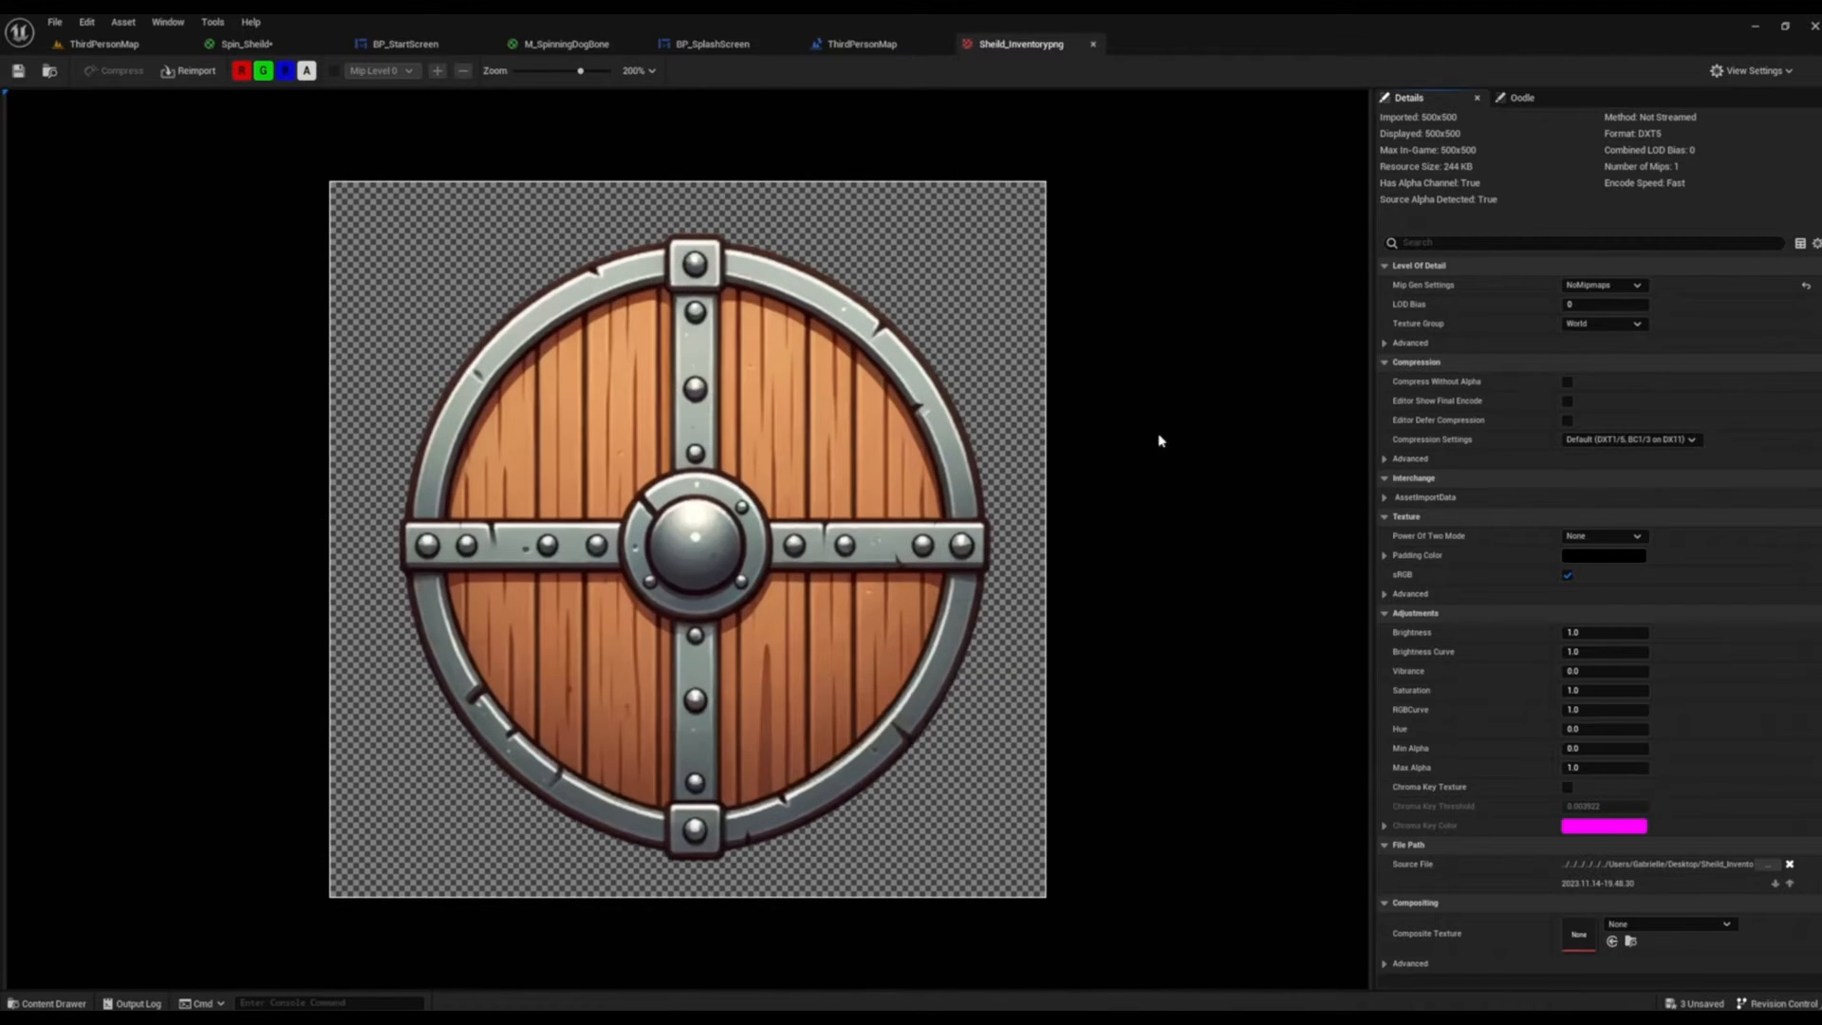
{"action": "mouse_move", "coordinate": [653, 126]}
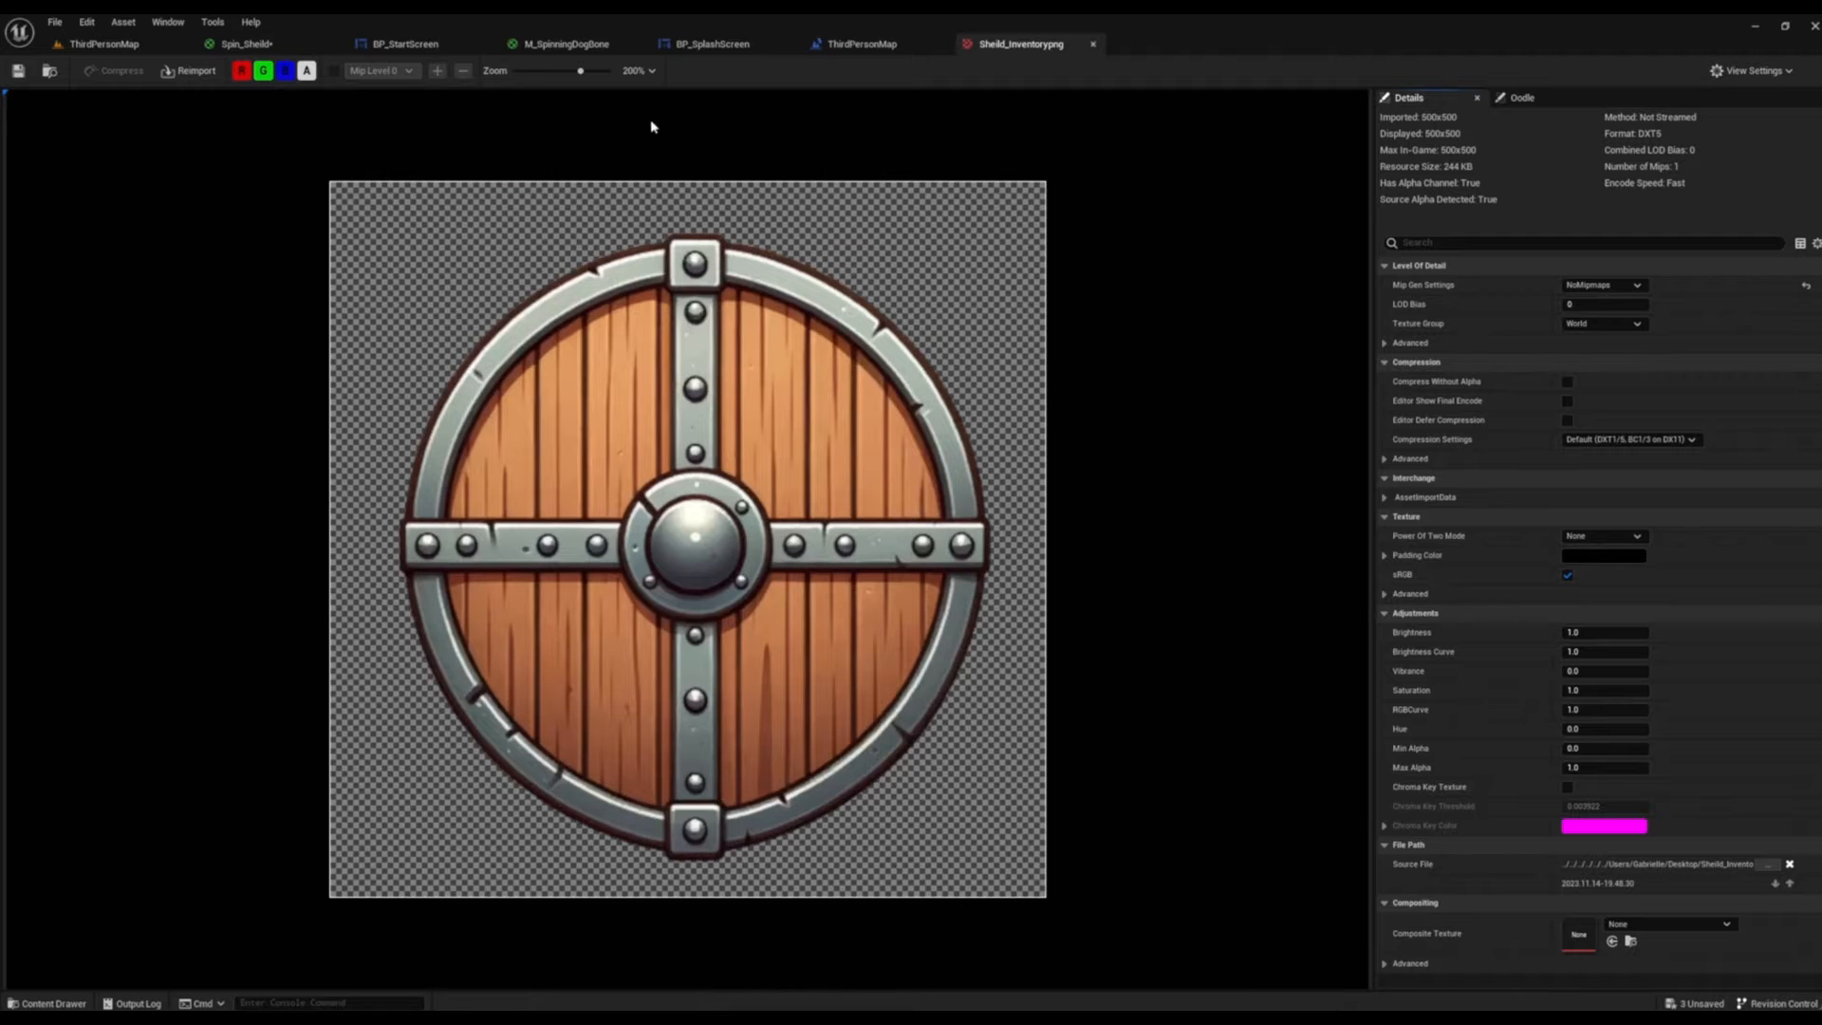
{"action": "left_click", "coordinate": [99, 42]}
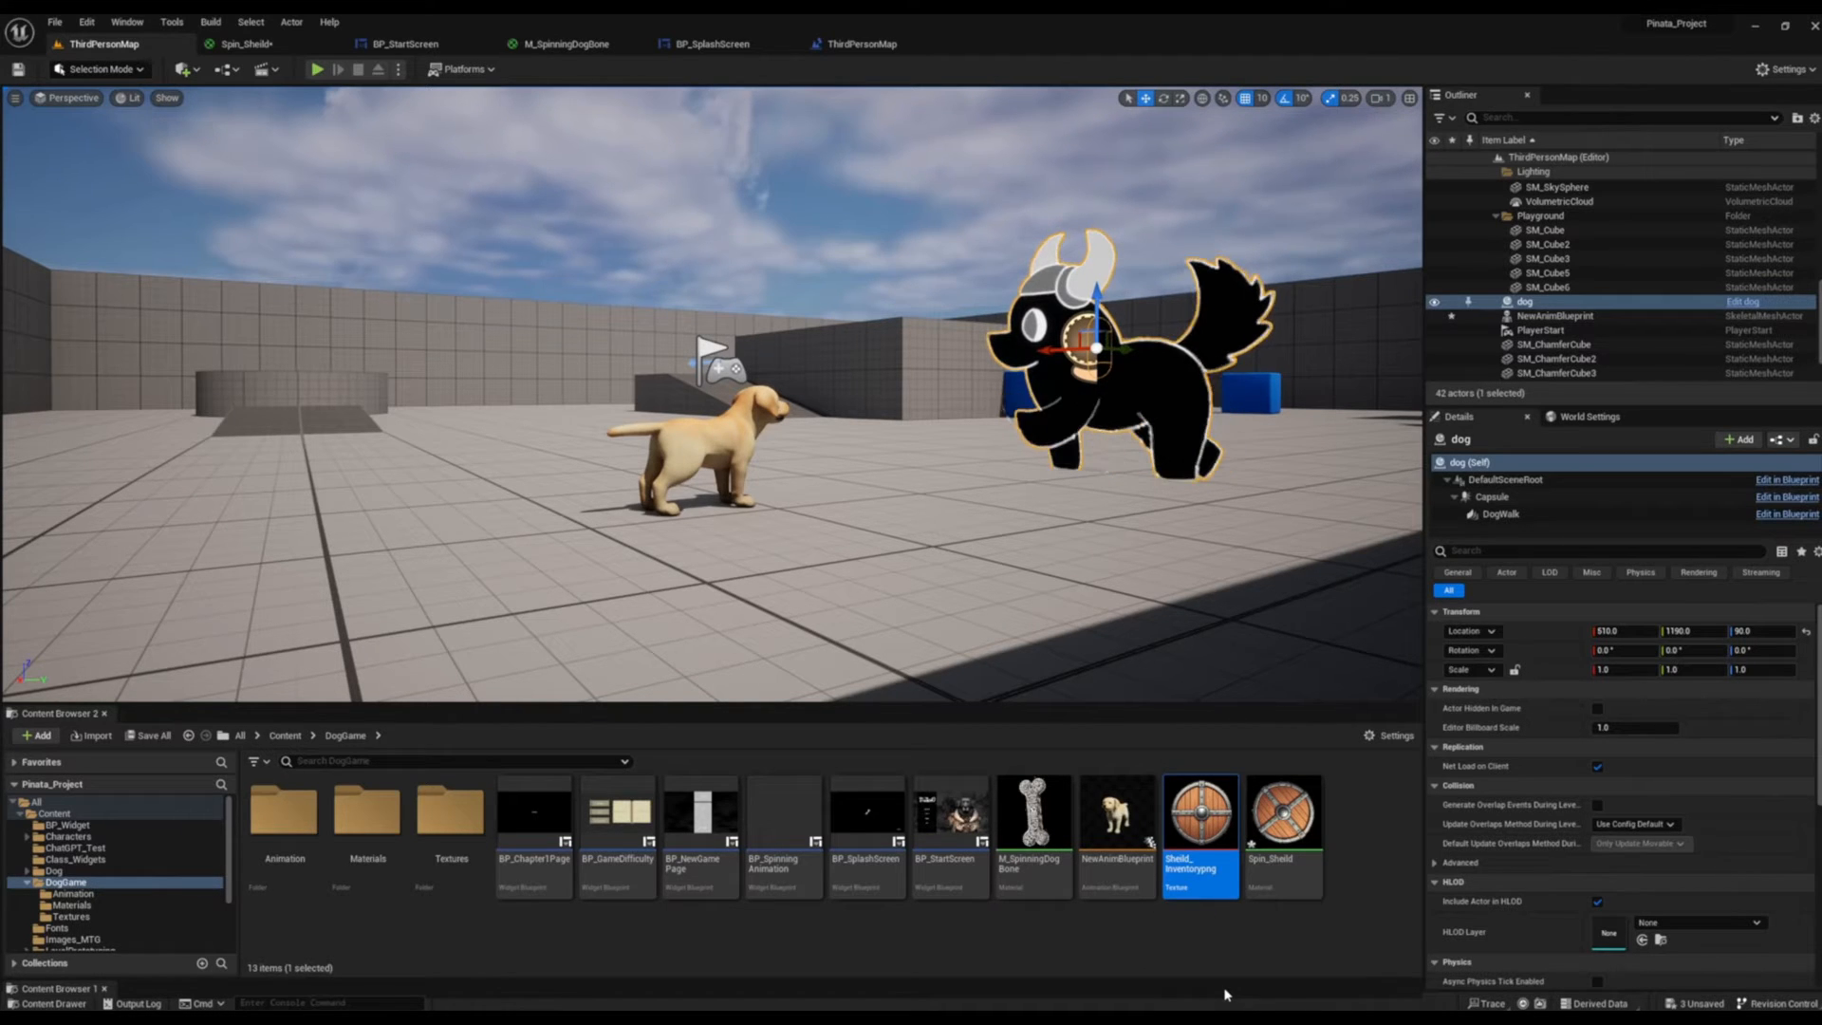
{"action": "mouse_move", "coordinate": [1218, 940]}
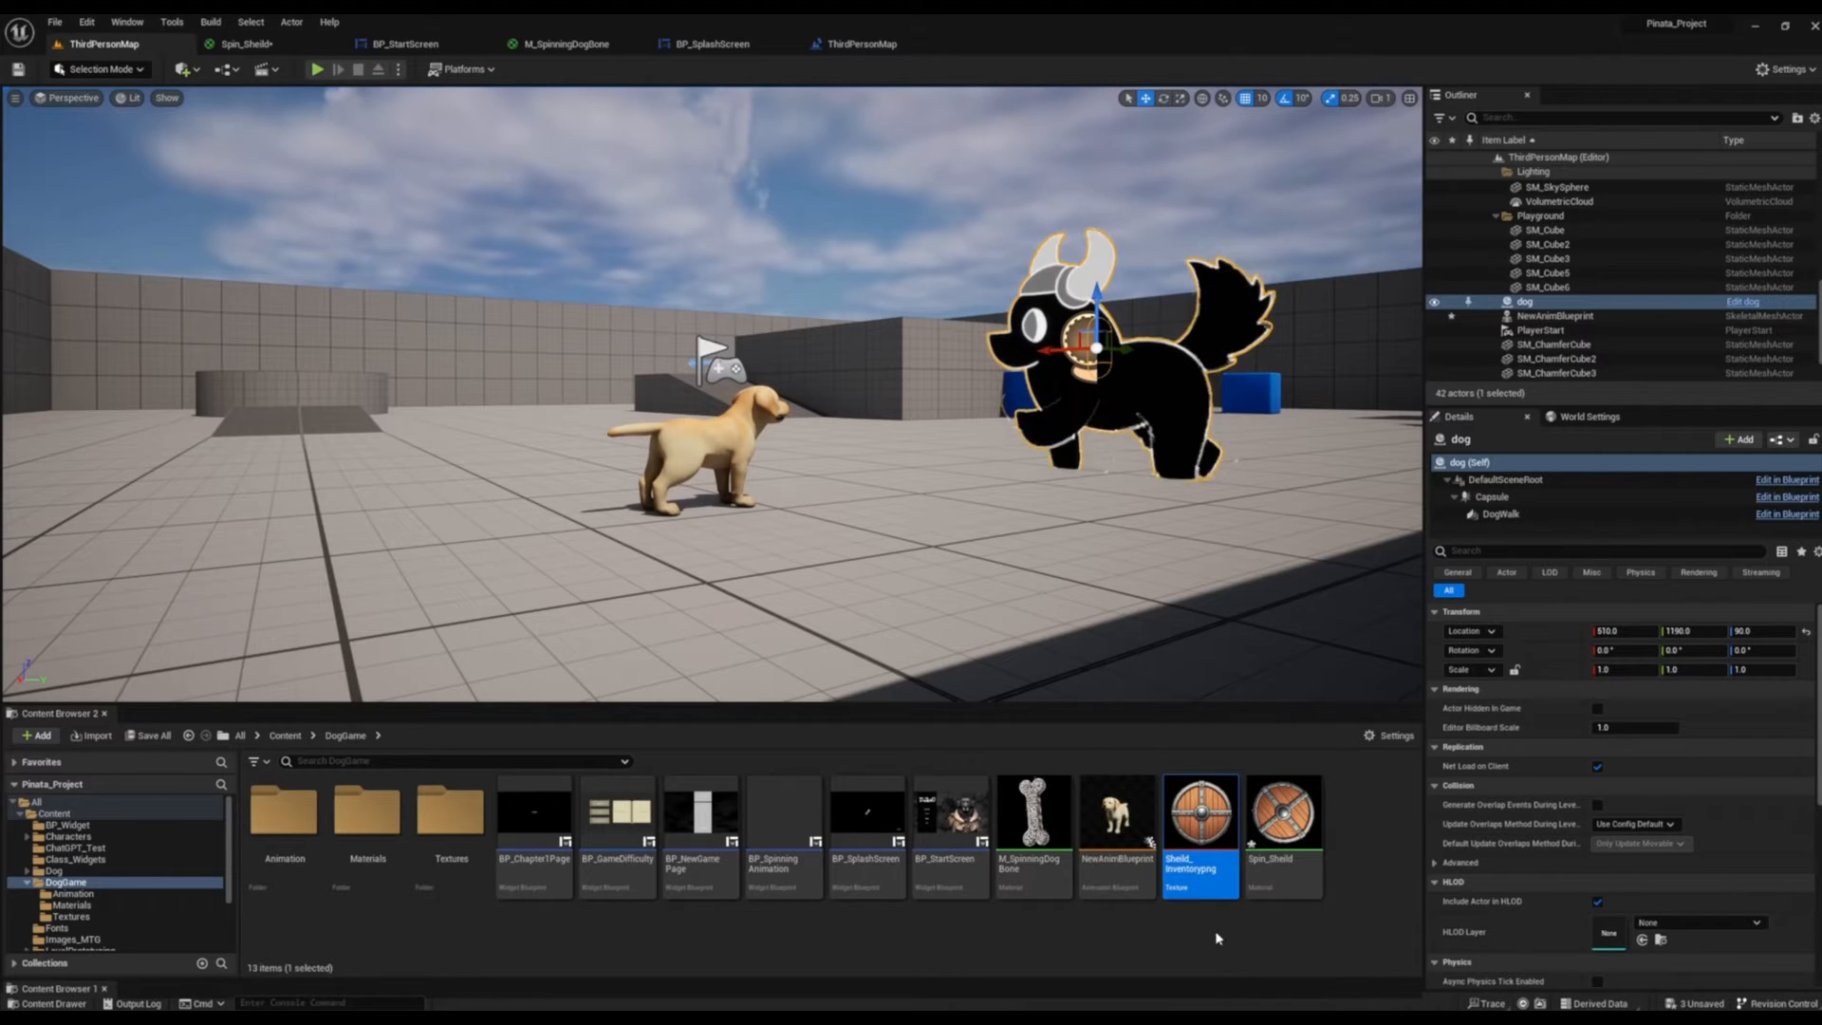
{"action": "right_click", "coordinate": [1200, 812]}
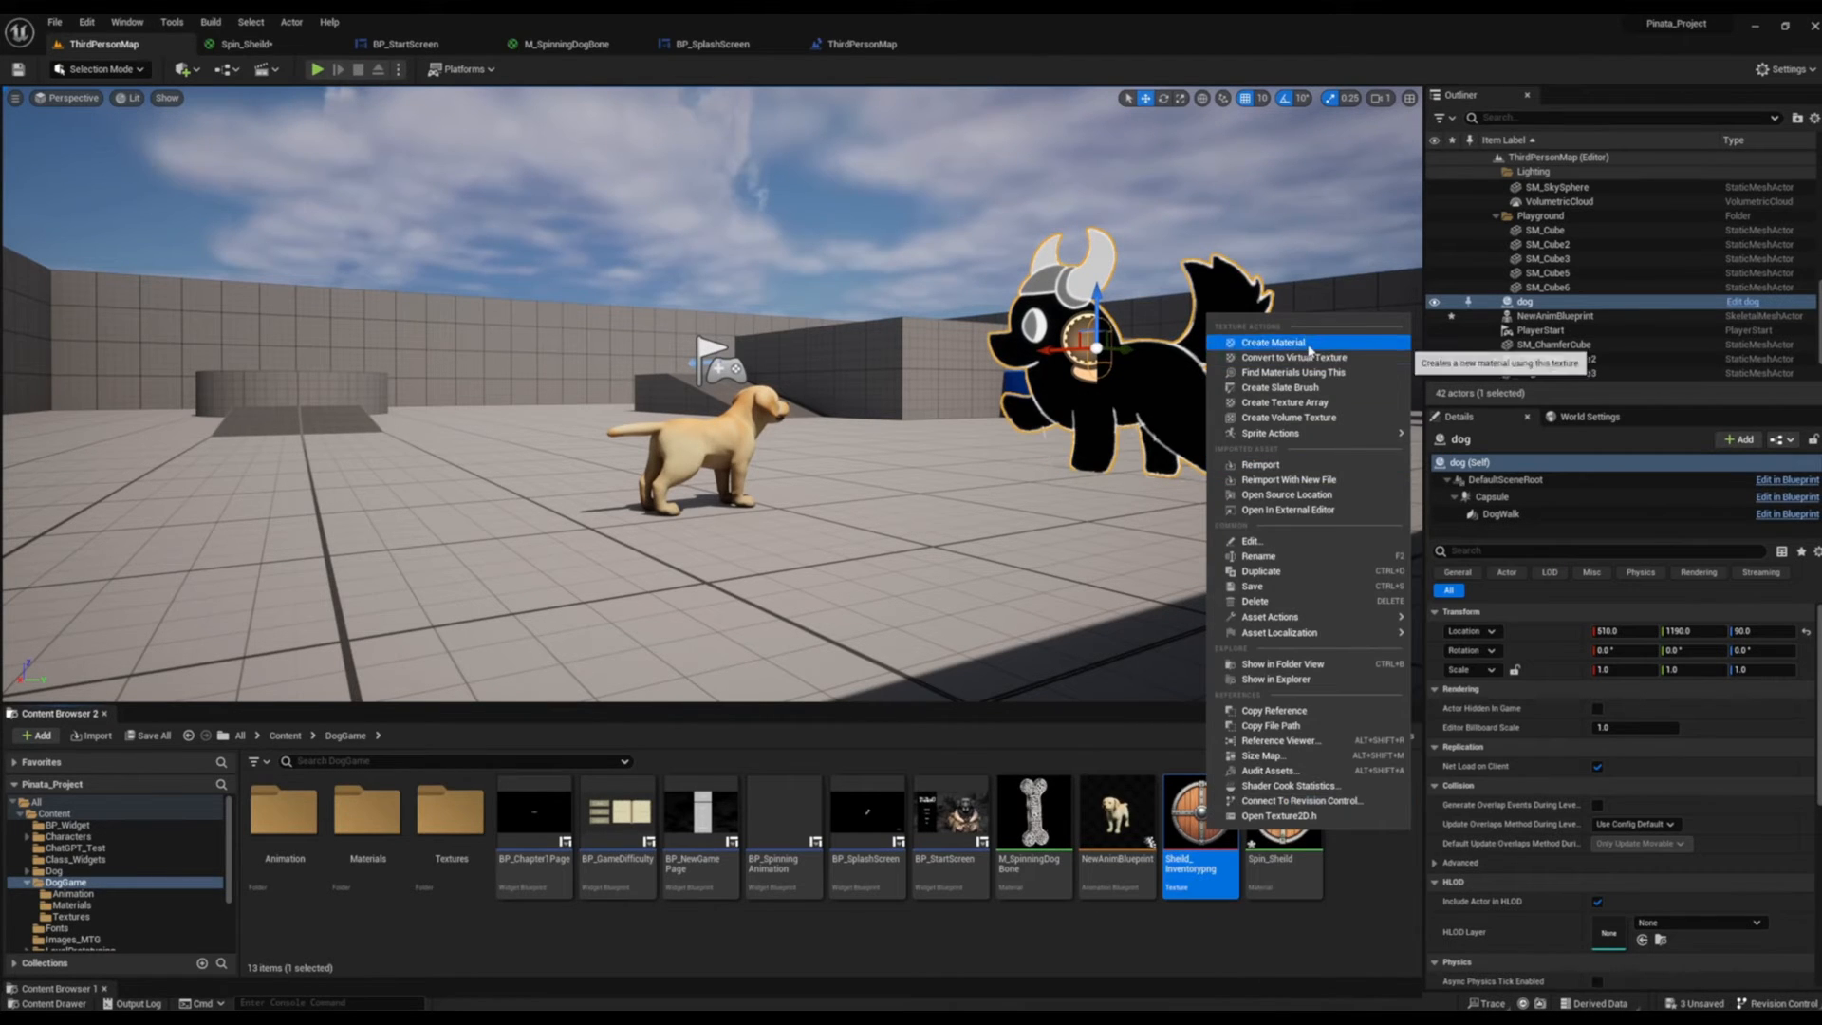
{"action": "left_click", "coordinate": [1272, 342]}
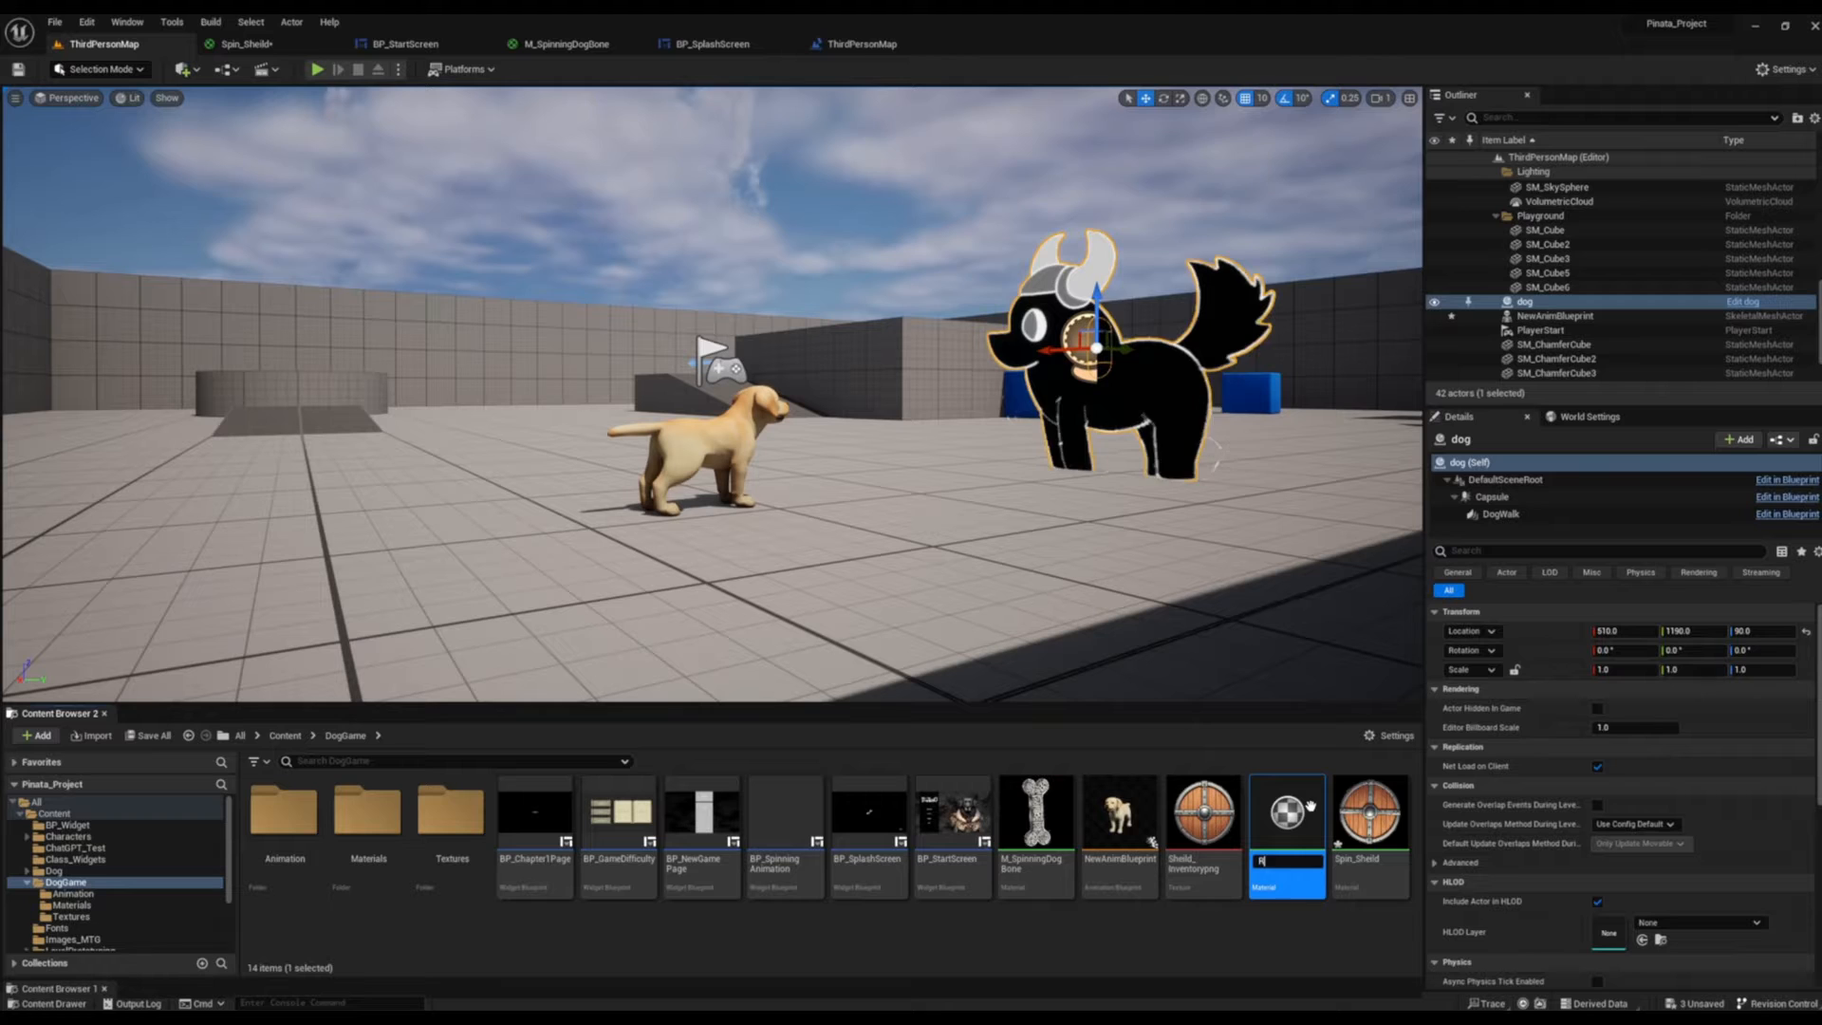
{"action": "mouse_move", "coordinate": [1287, 834]}
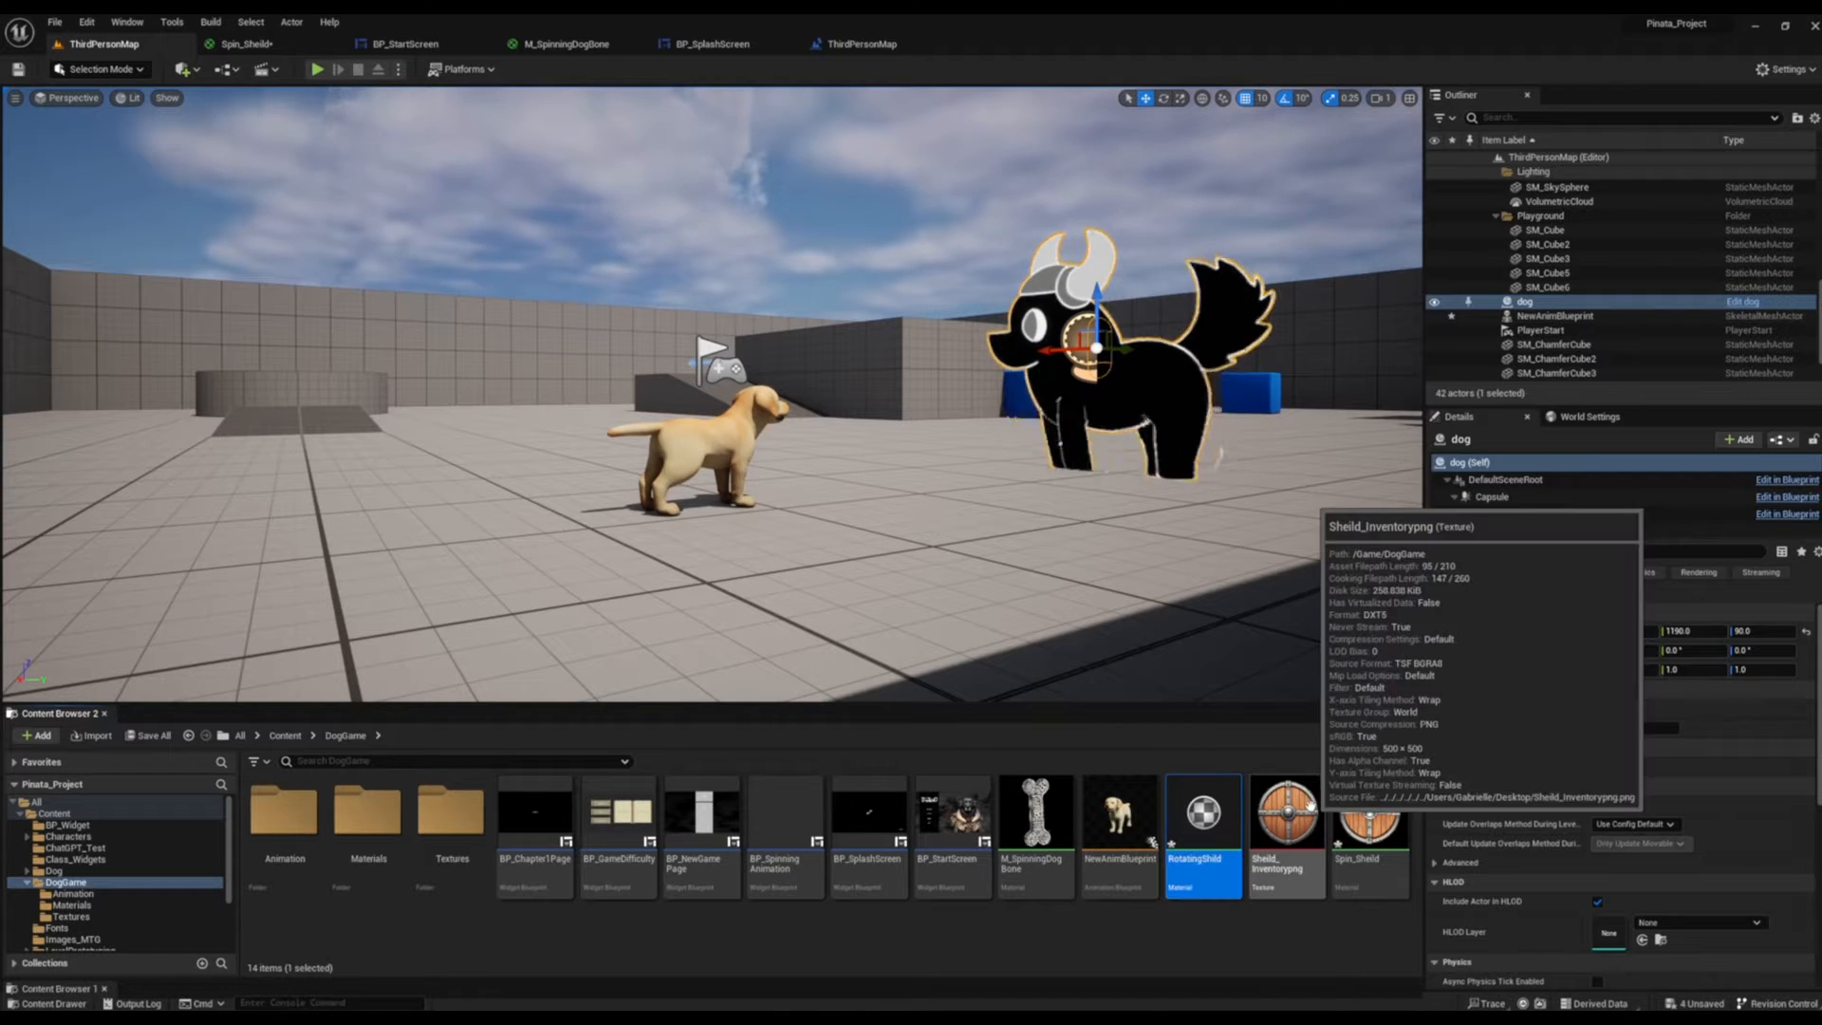
Step: Open RotatingShild and set its Material Domain to User Interface
{"action": "double_click", "coordinate": [1204, 818]}
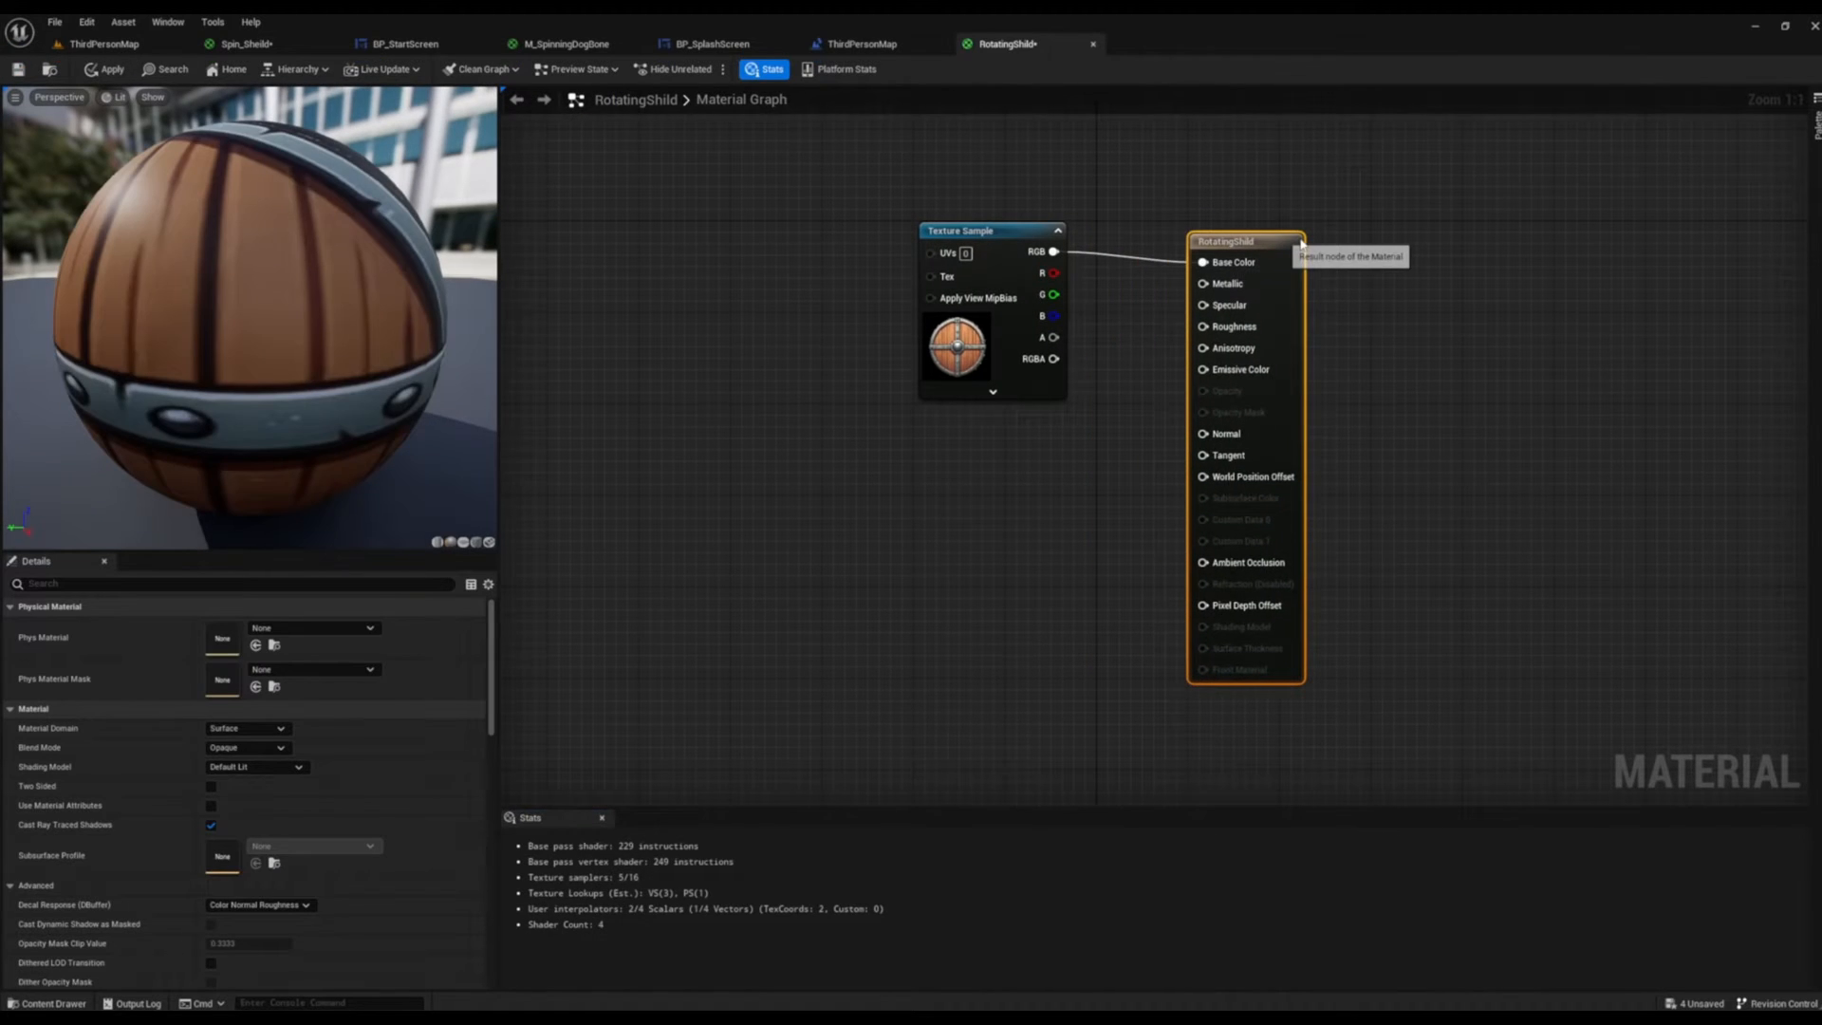
{"action": "left_click", "coordinate": [247, 729]}
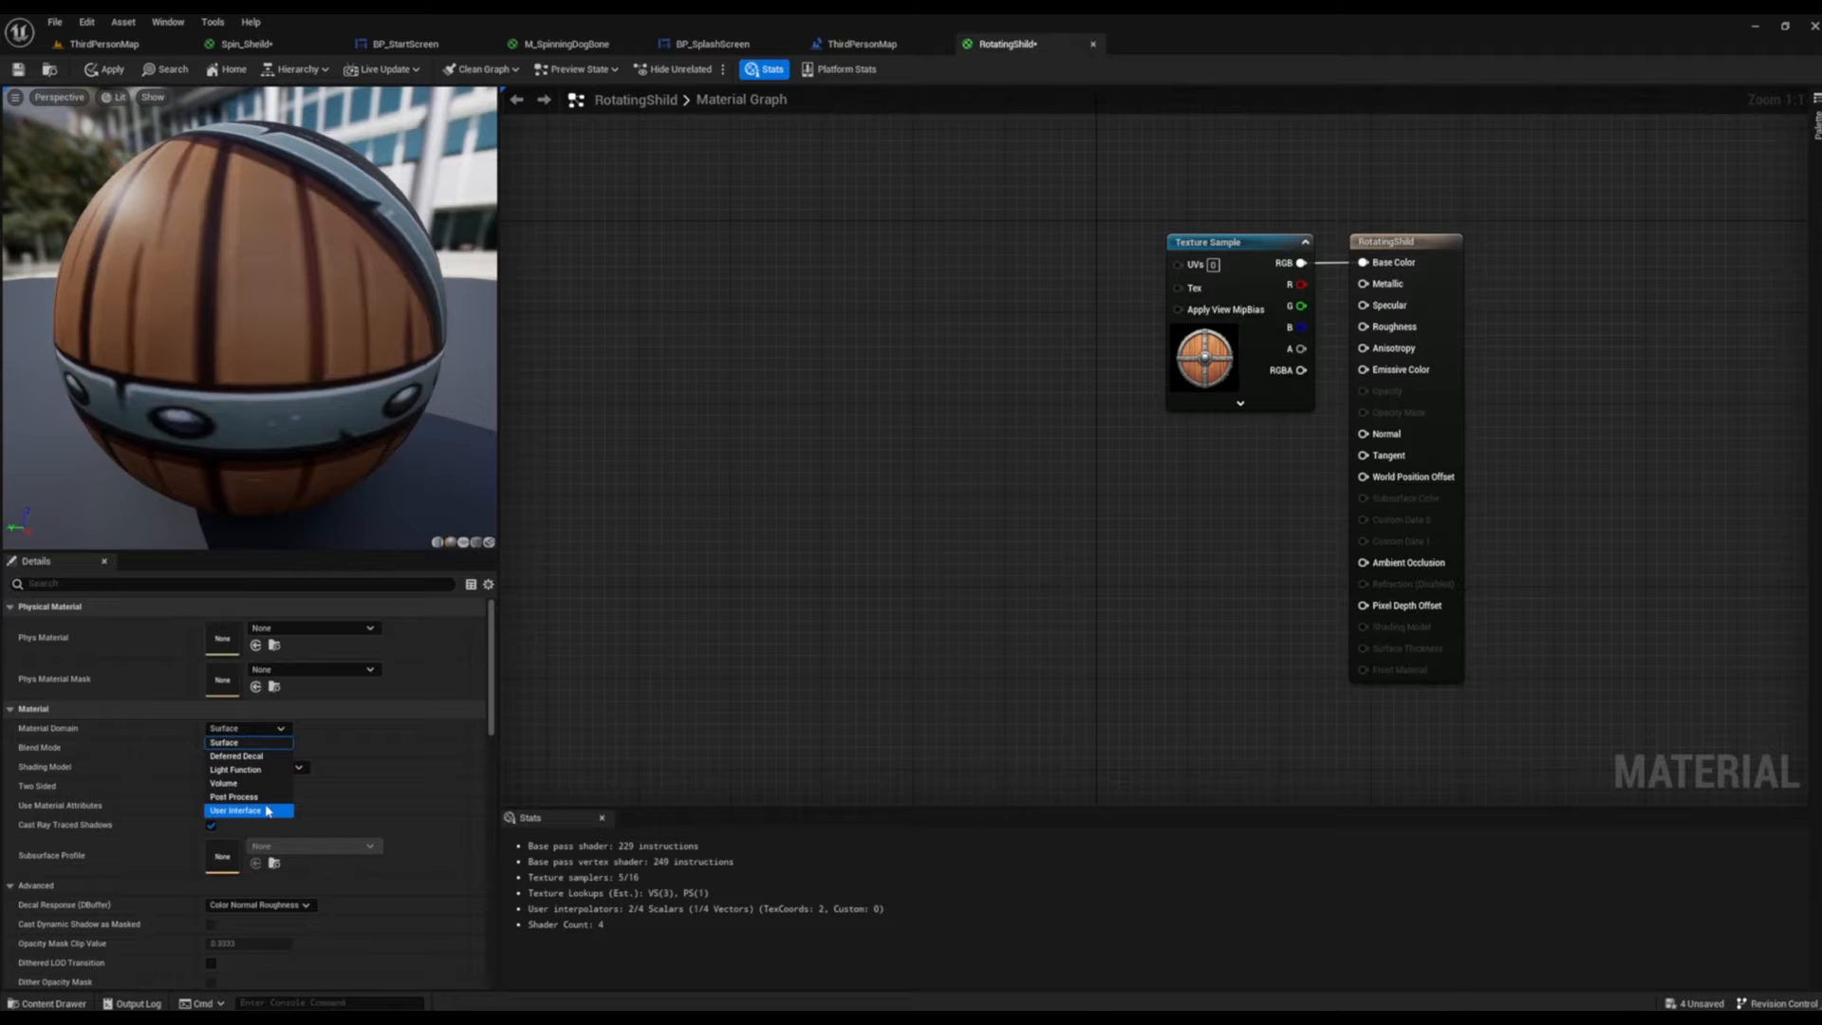
{"action": "mouse_move", "coordinate": [266, 808]}
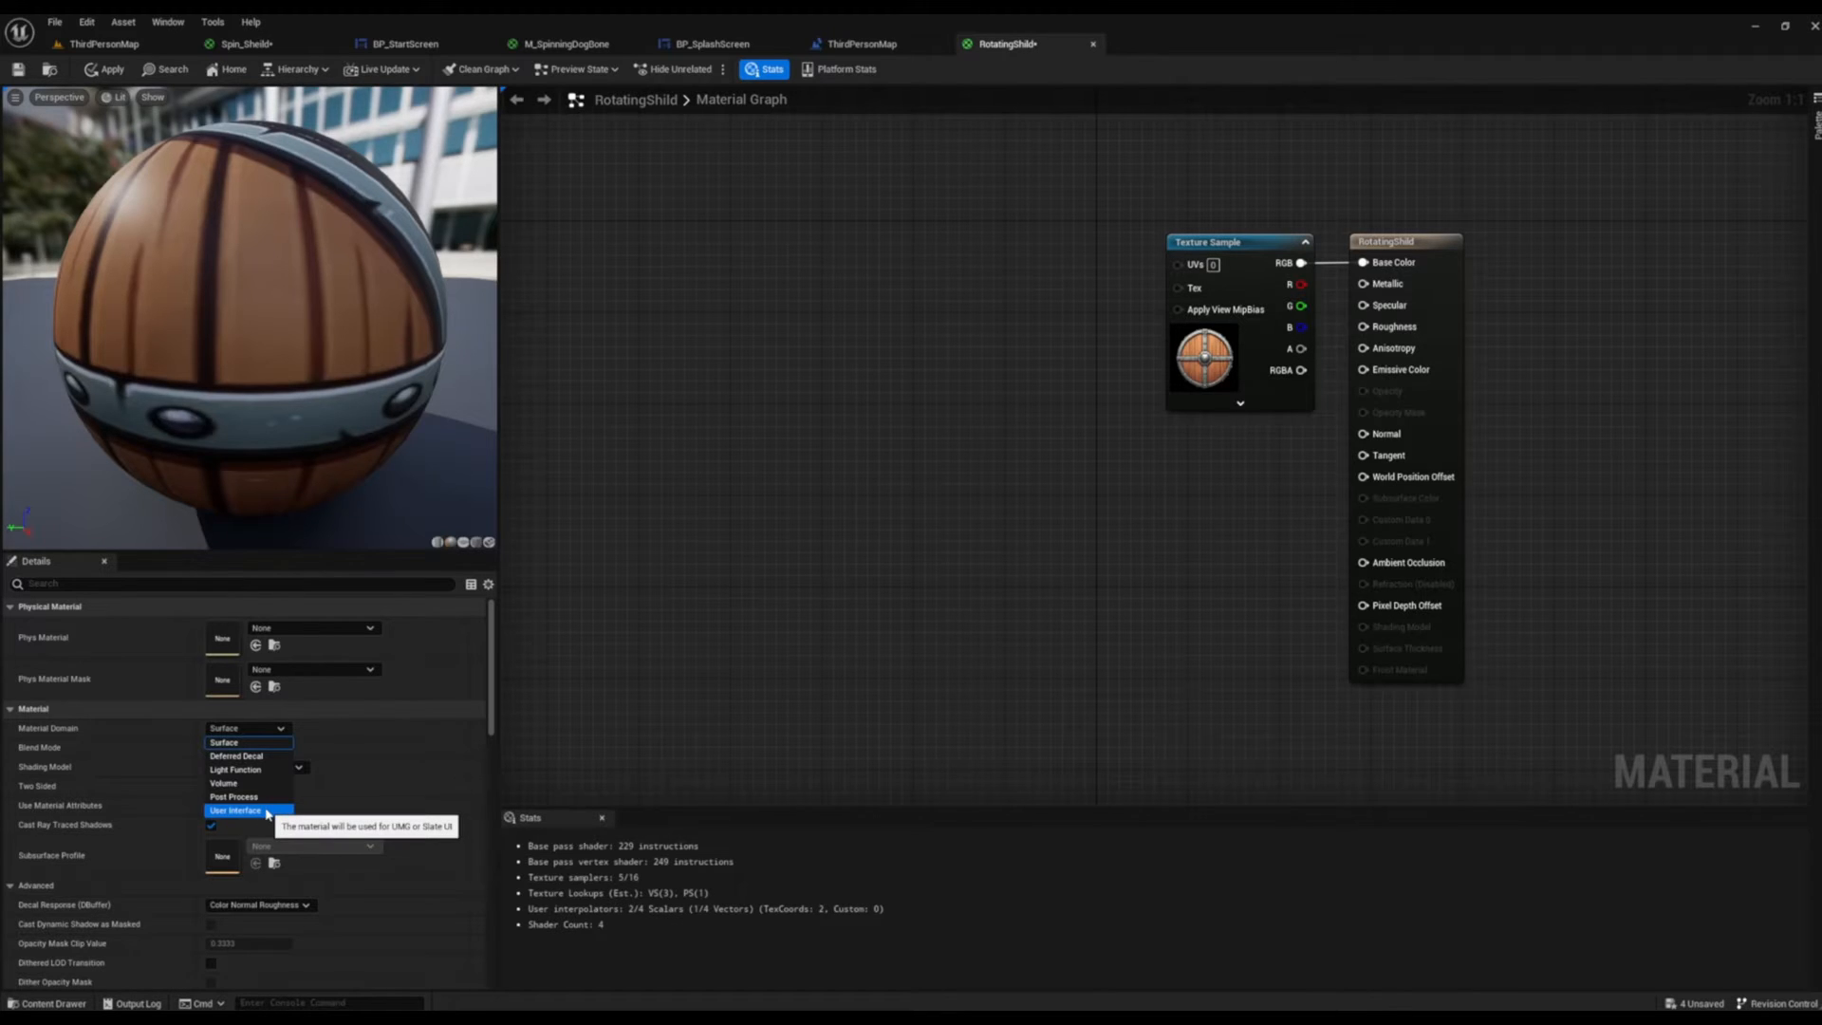
{"action": "left_click", "coordinate": [235, 809]}
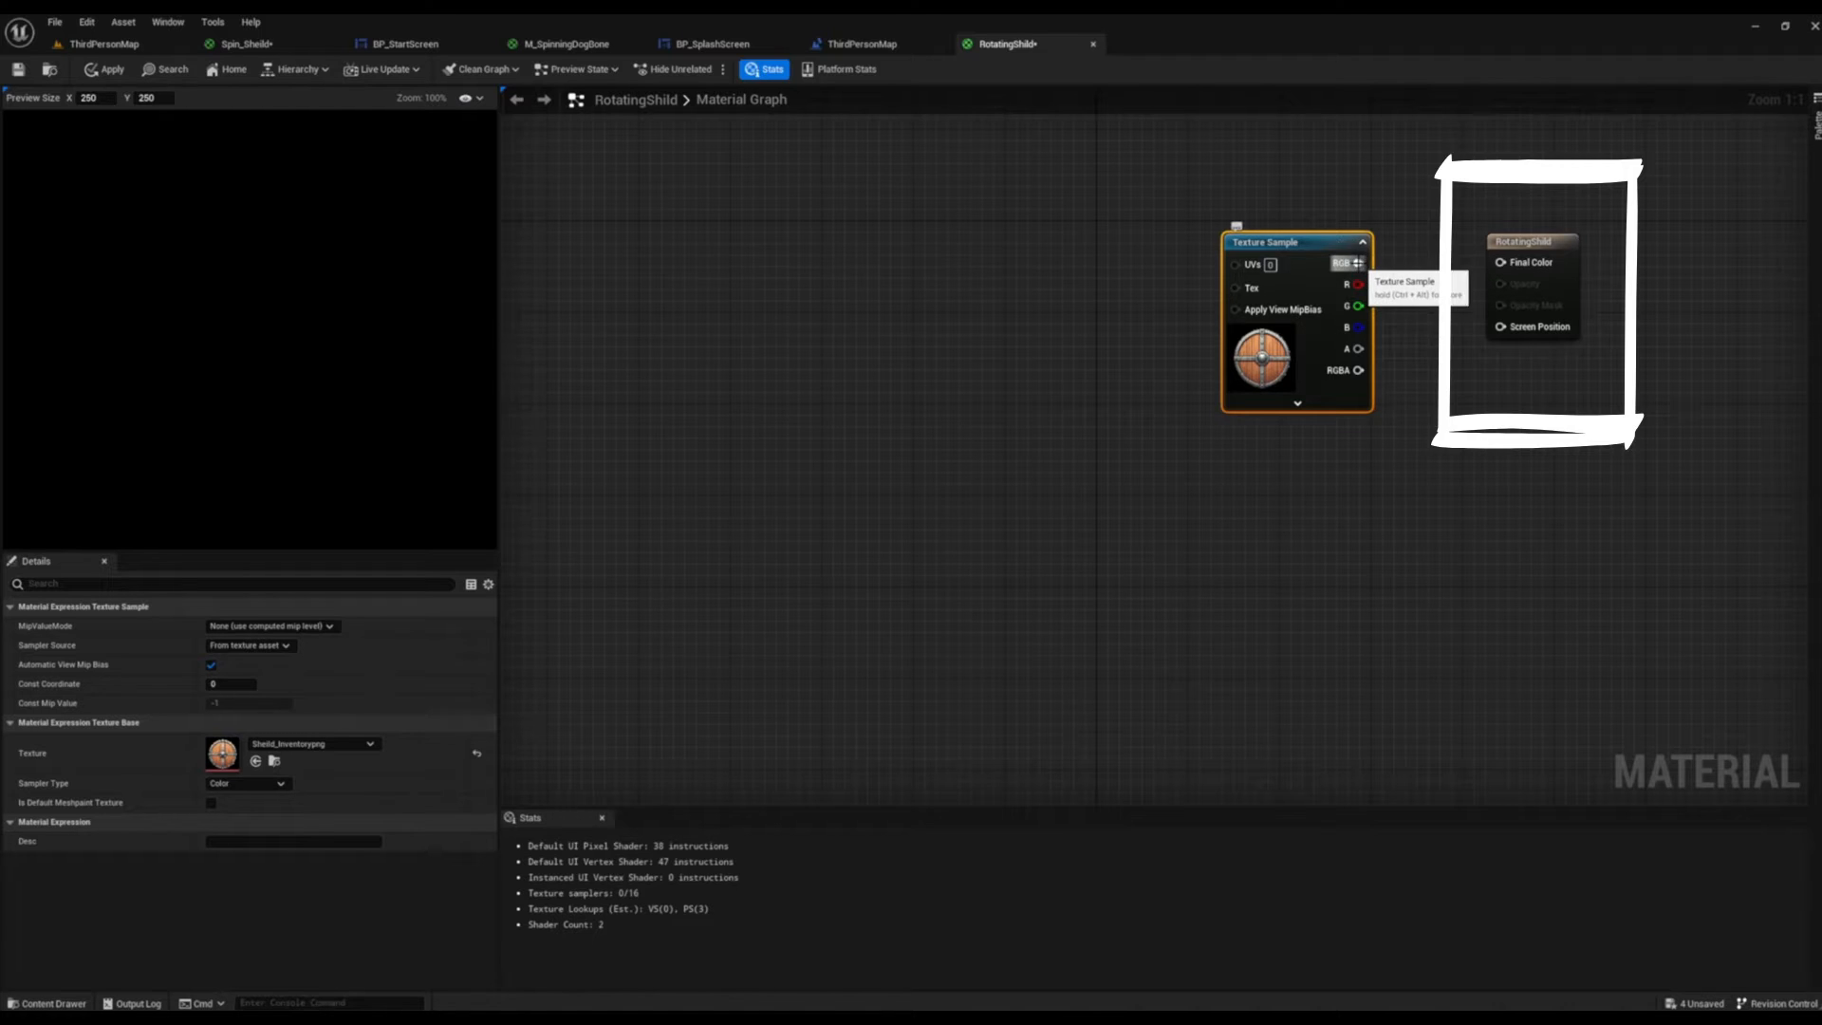
Step: Connect the Texture Sample RGB output to the material's Final Color
{"action": "left_click_drag", "start_coordinate": [1355, 262], "coordinate": [1498, 262]}
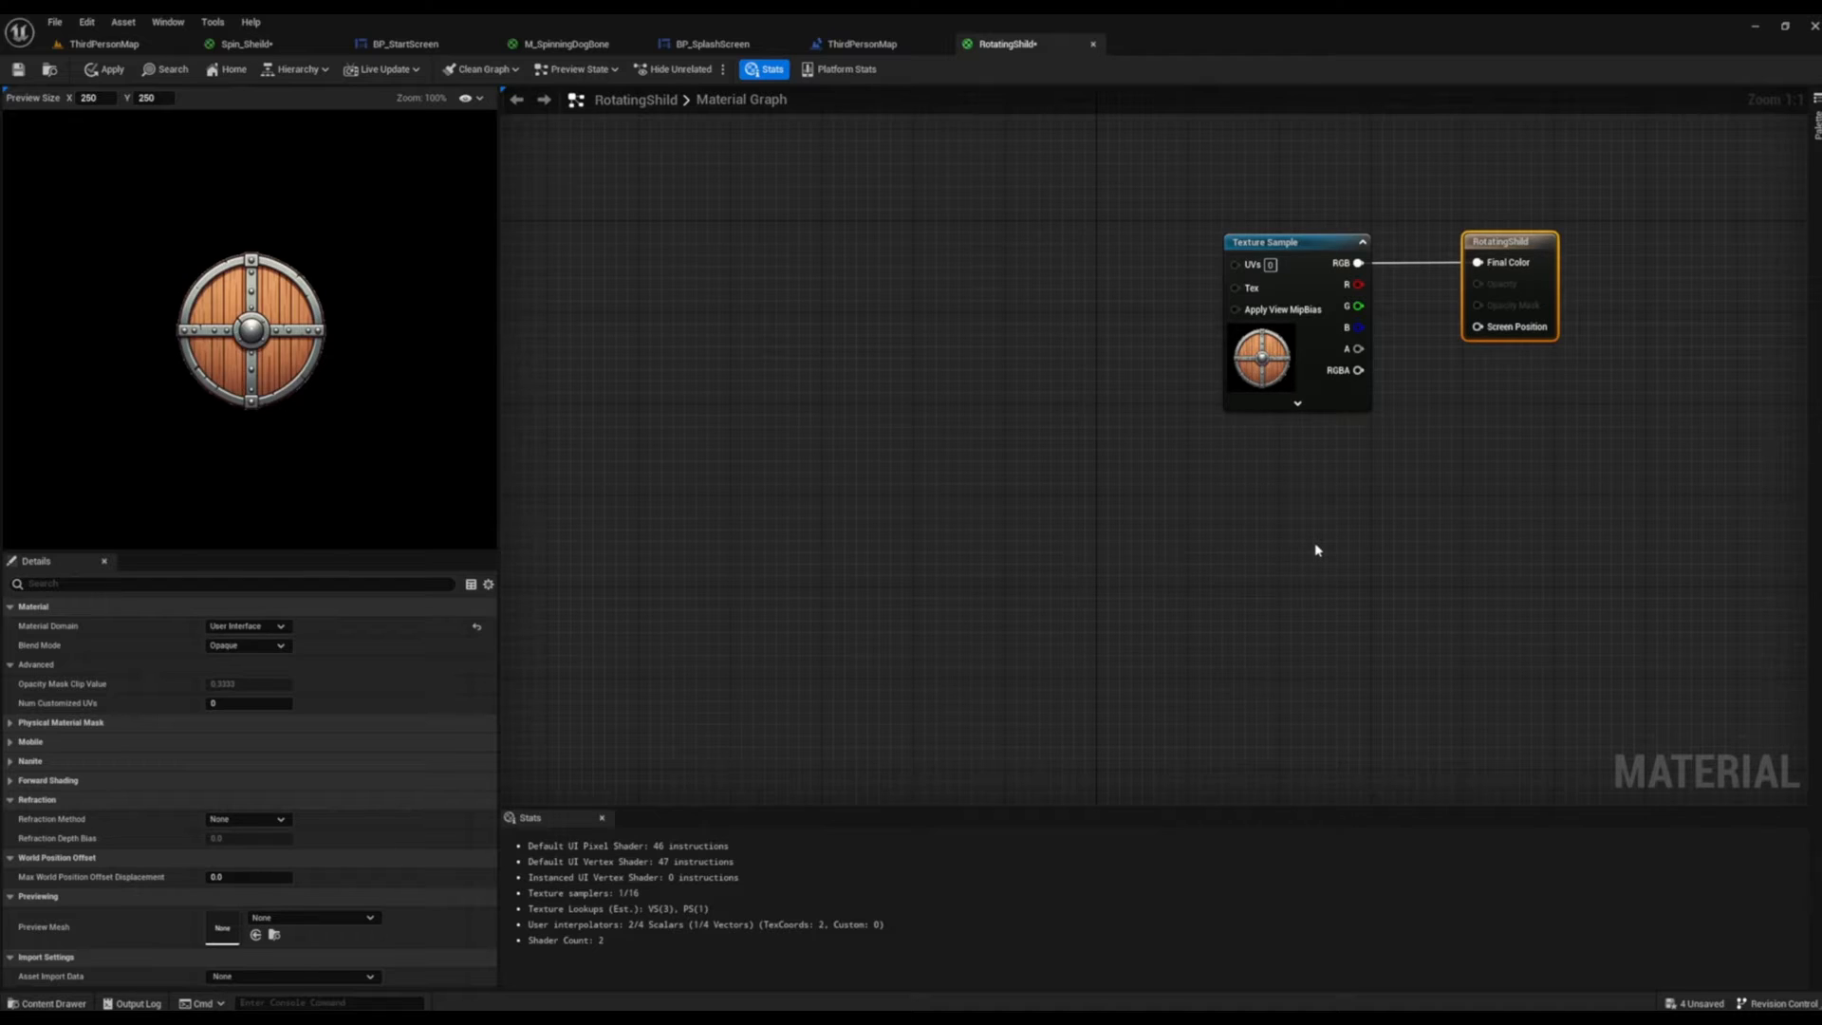
{"action": "mouse_move", "coordinate": [1237, 264]}
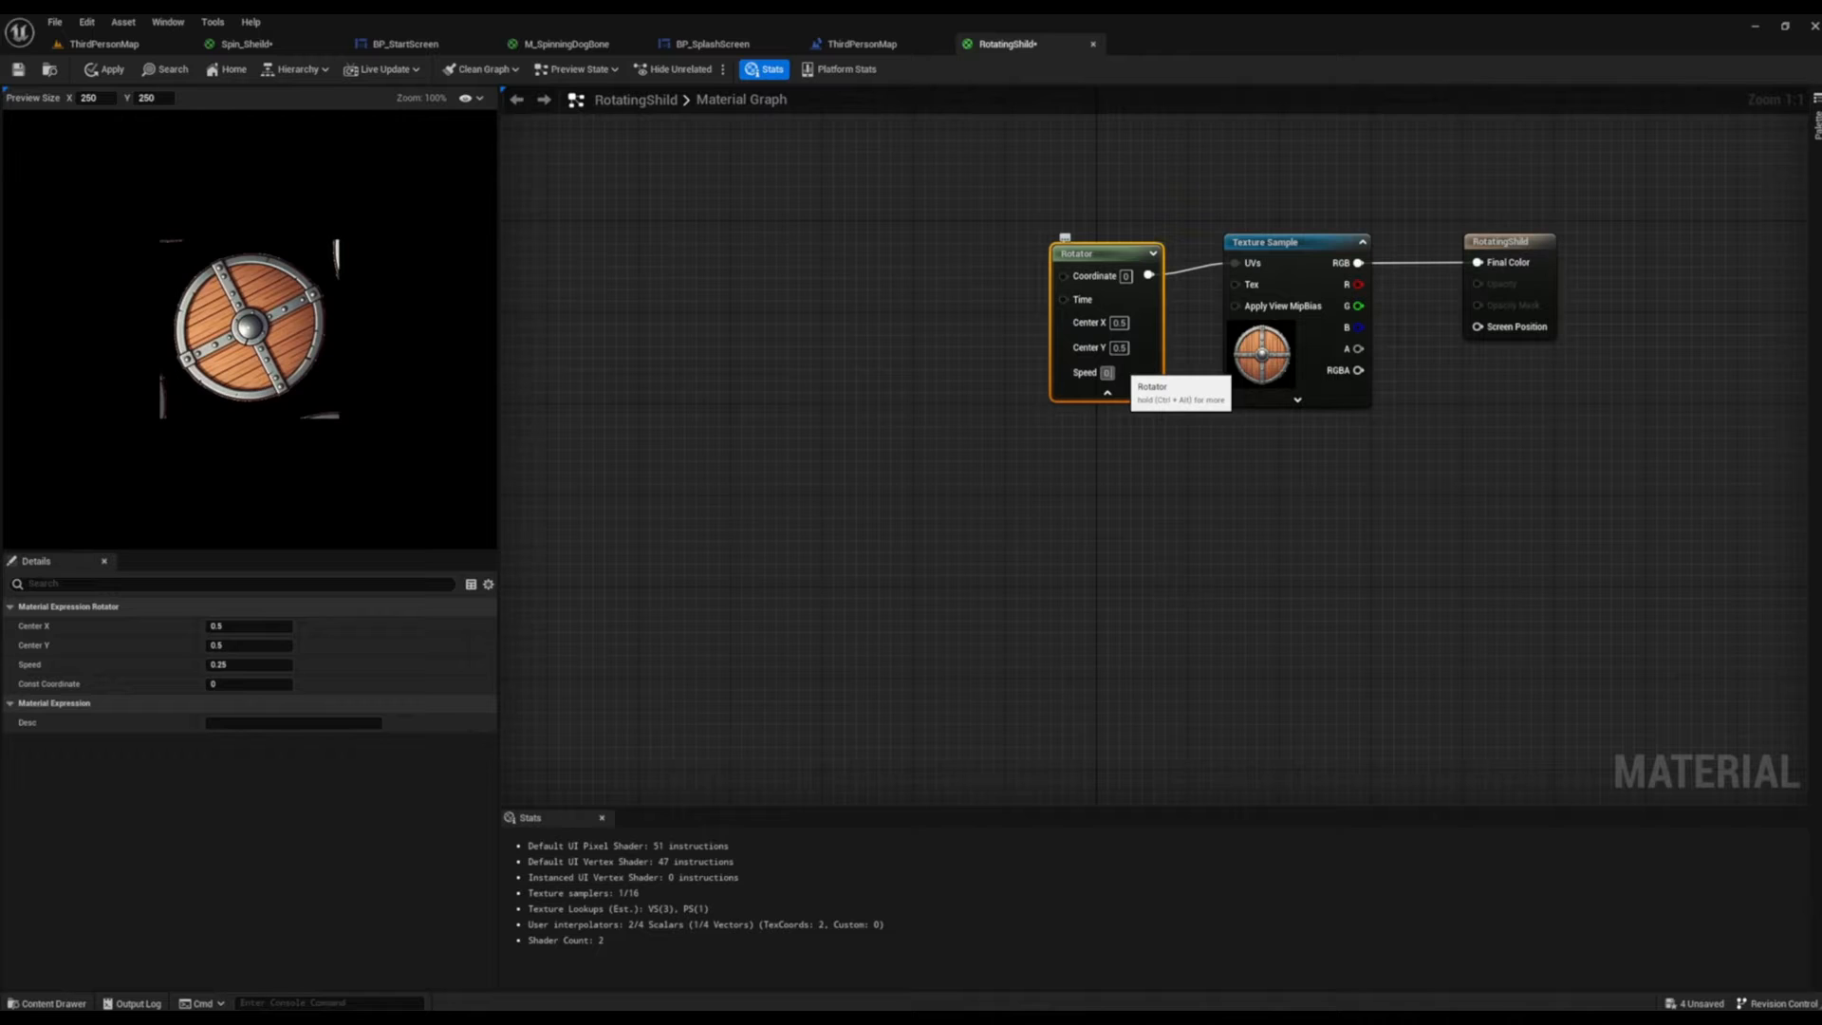
Step: Give the Rotator speed 0.4, set Sampler Source to Shared: Clamp, and apply and save
{"action": "type", "text": "0.4"}
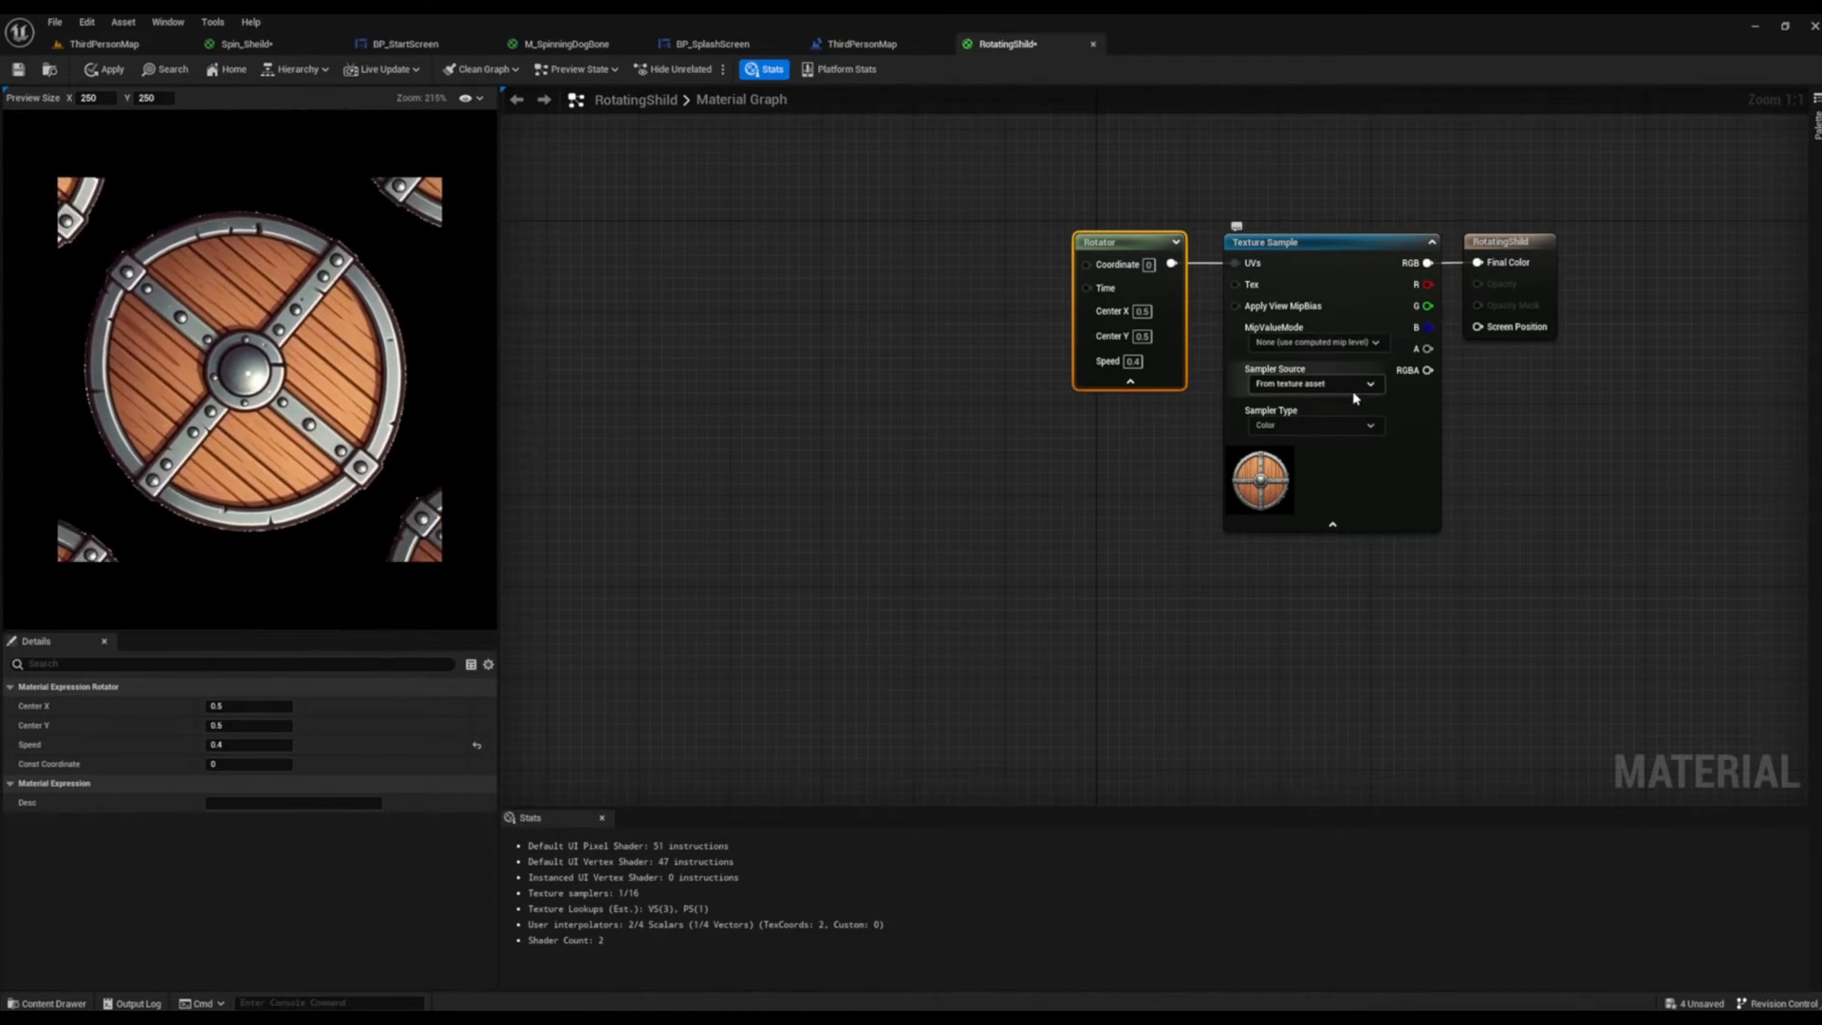
{"action": "left_click", "coordinate": [1317, 383]}
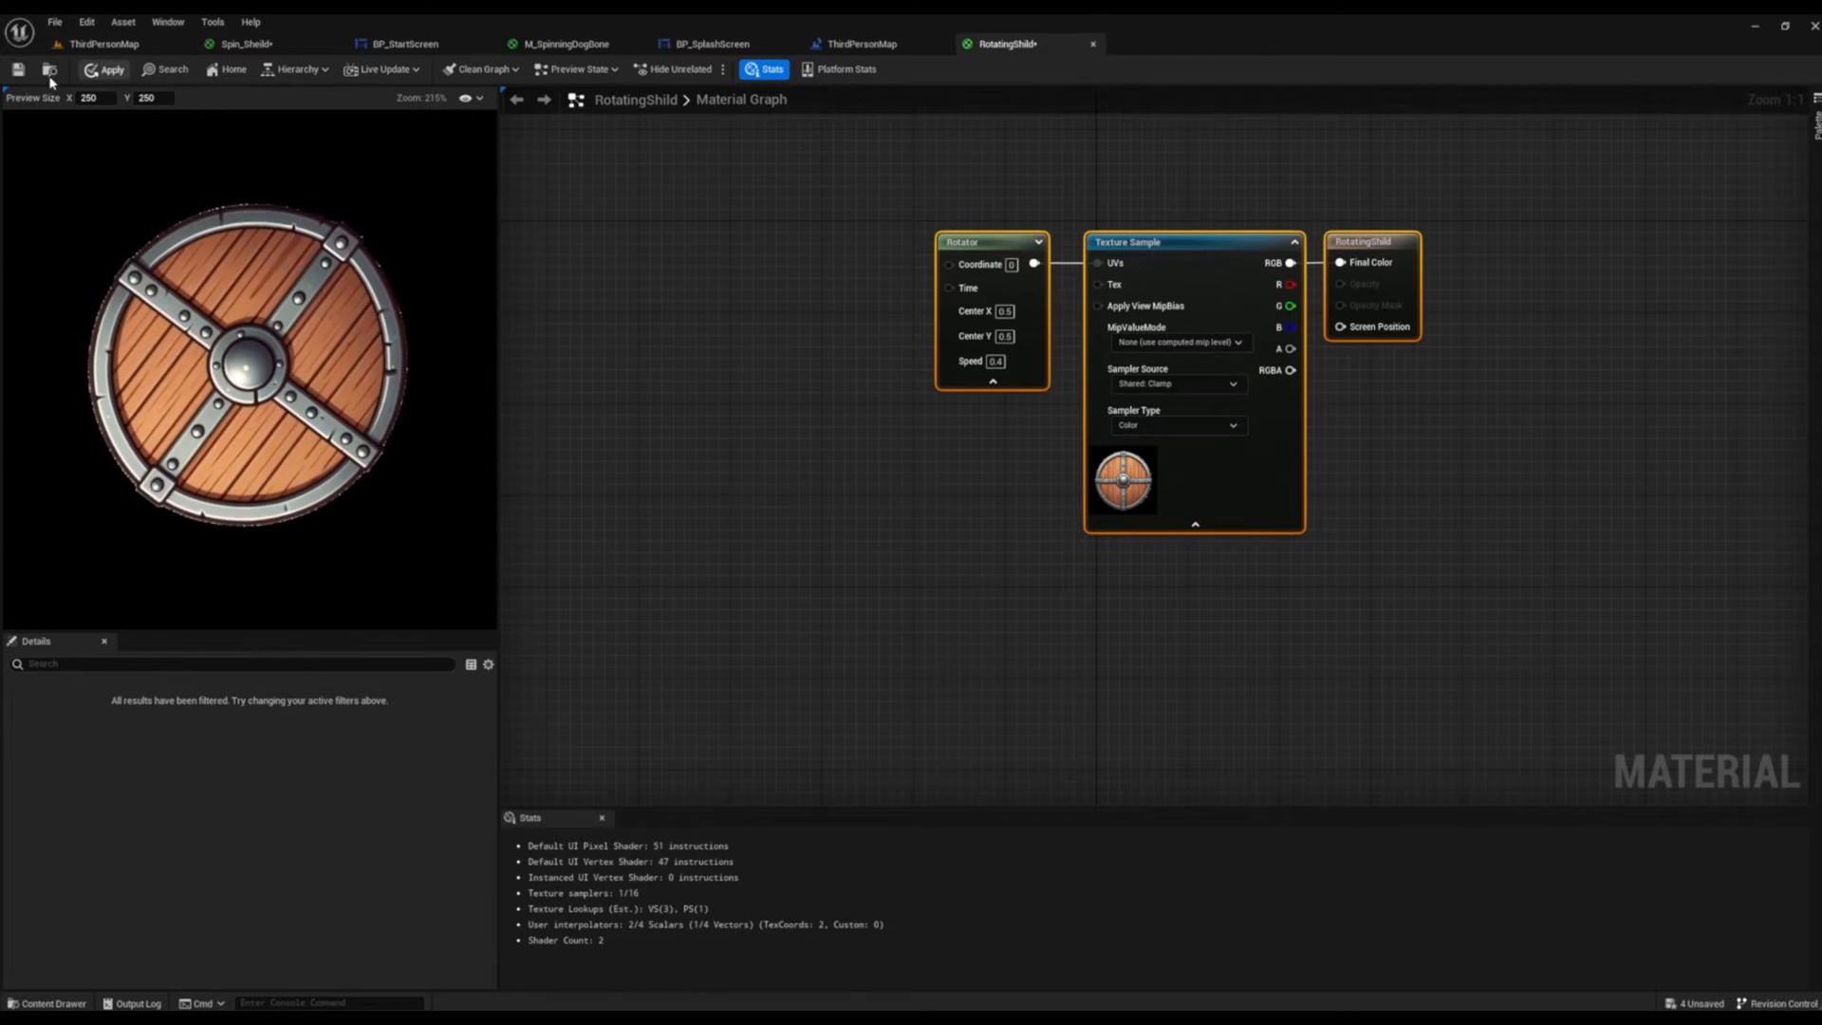
{"action": "left_click", "coordinate": [106, 69]}
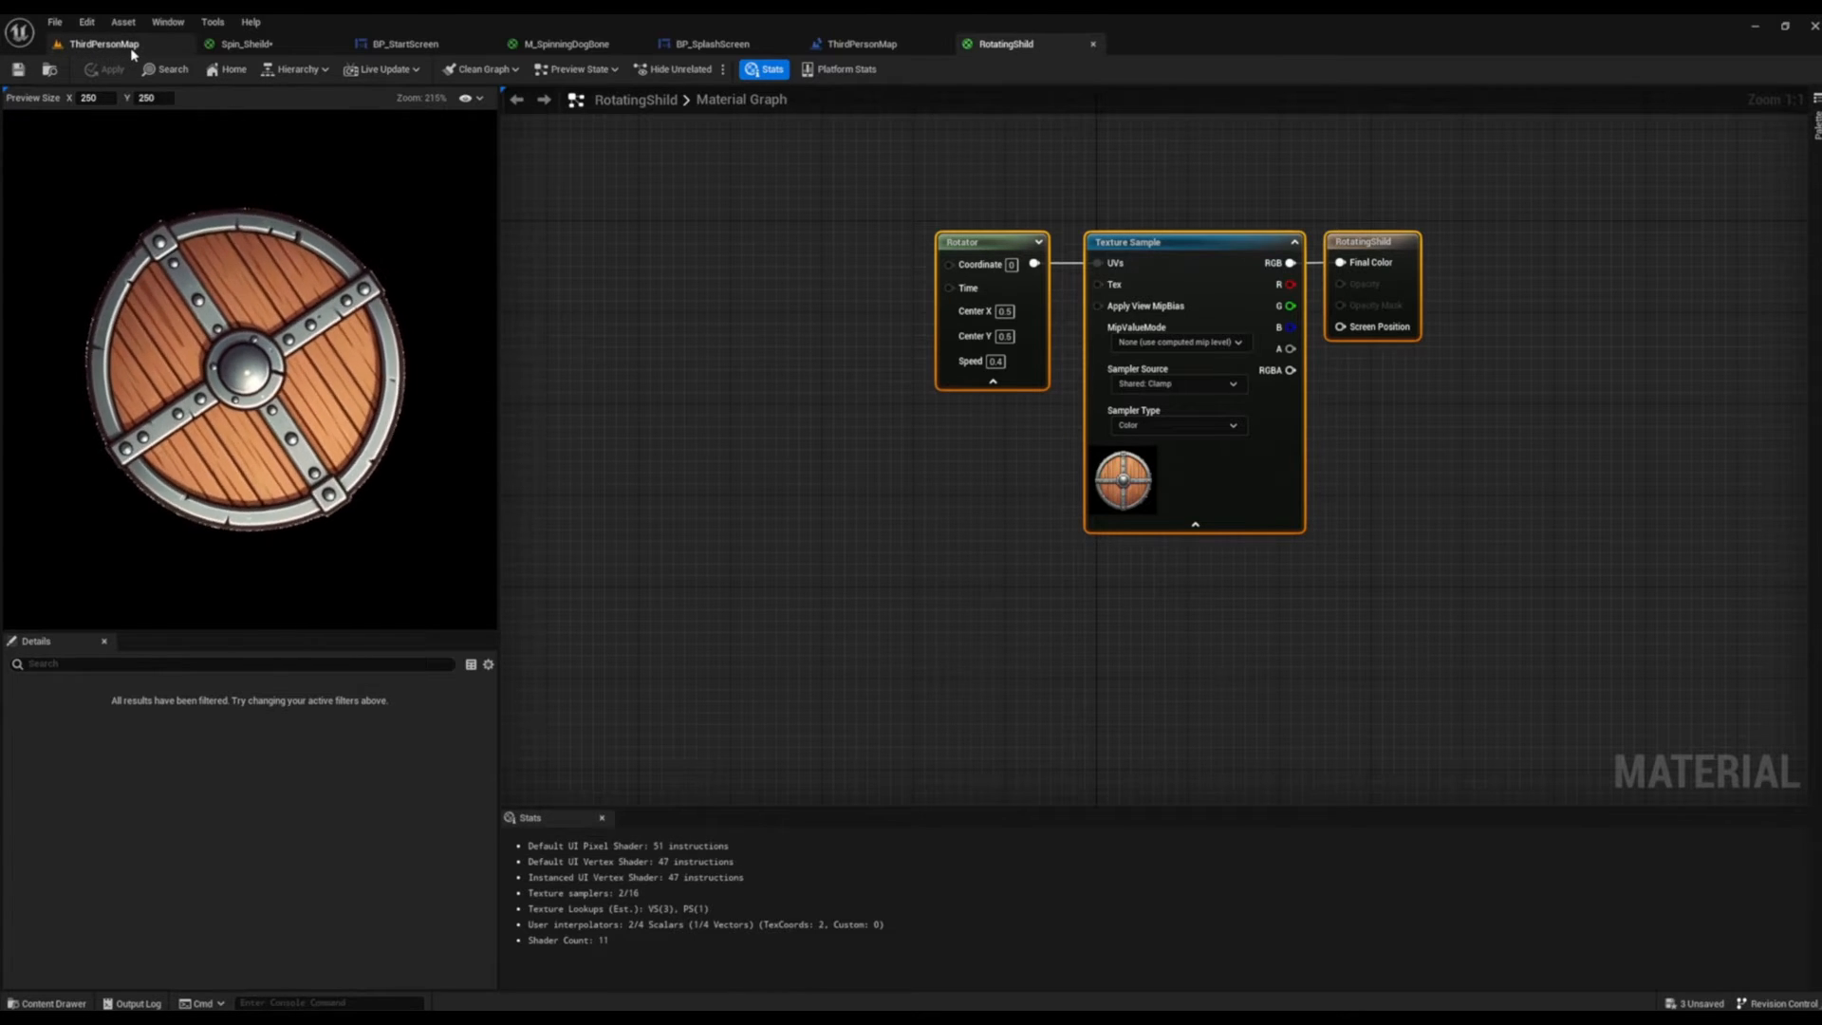
Step: Create a User Widget blueprint named LoadingScreen and open it for editing
{"action": "left_click", "coordinate": [105, 42]}
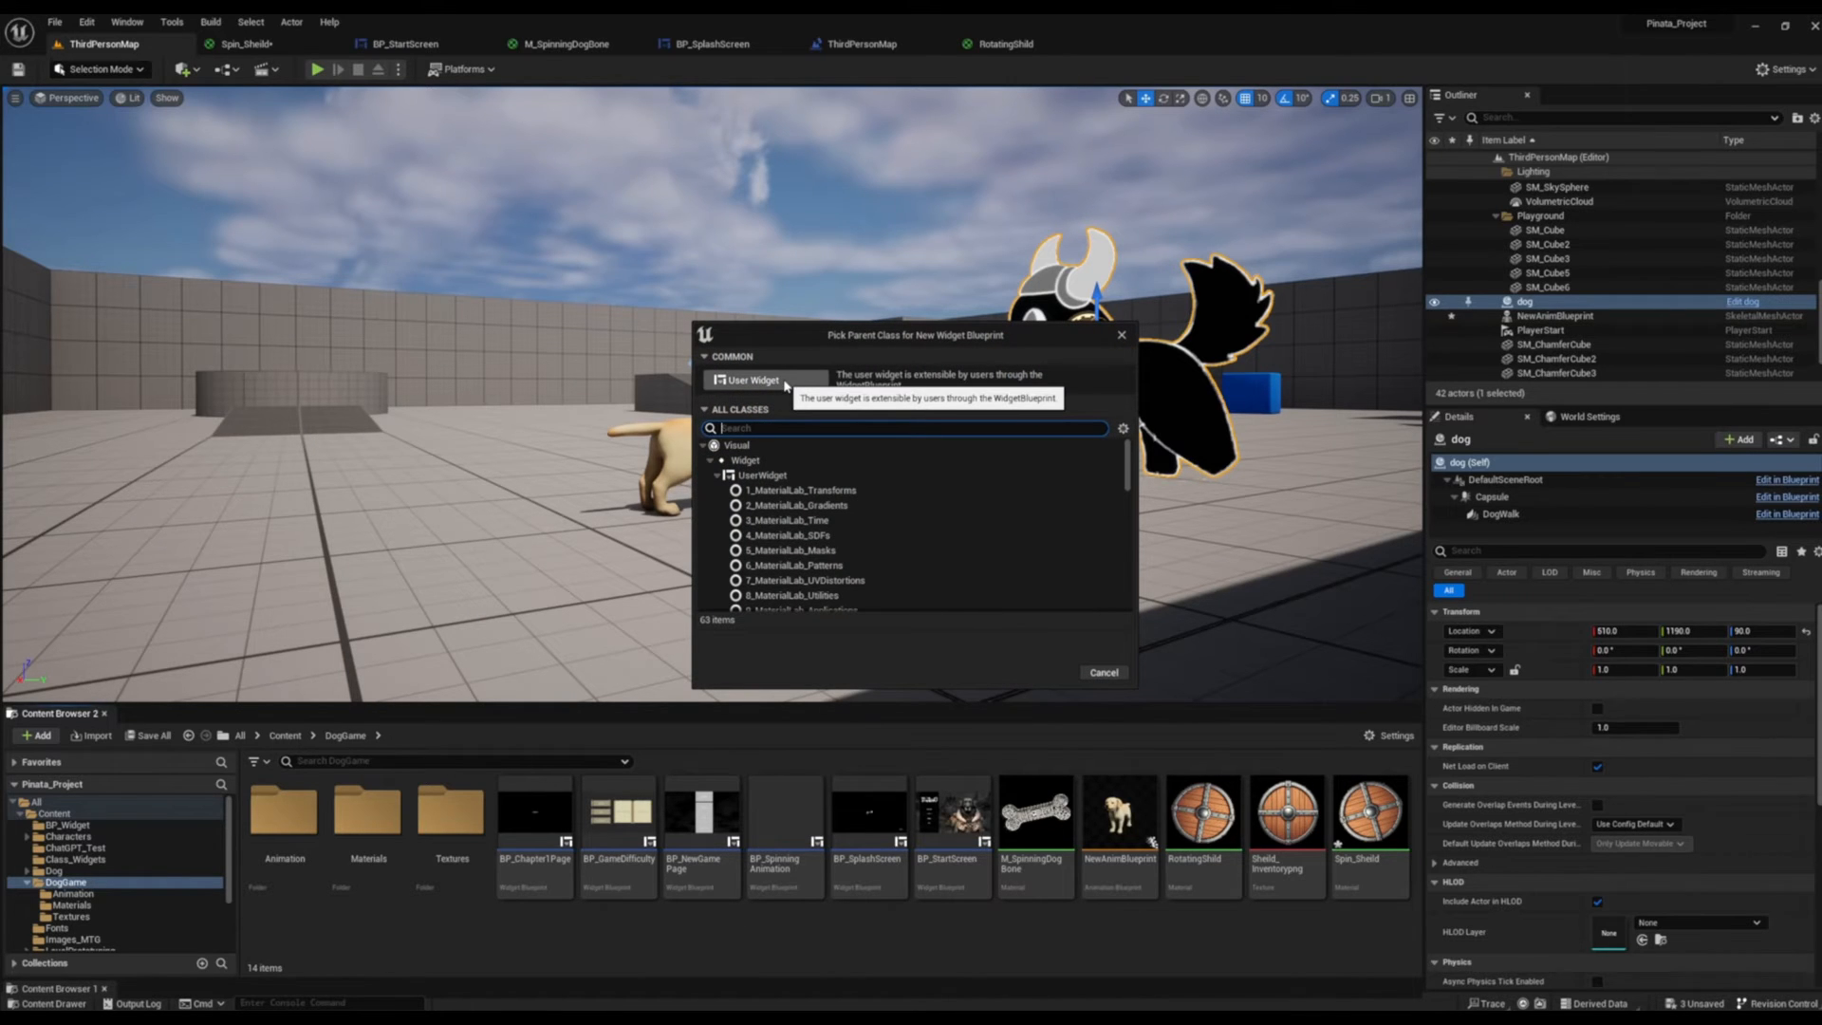
{"action": "left_click", "coordinate": [760, 380]}
{"action": "type", "text": "LoadingScreen"}
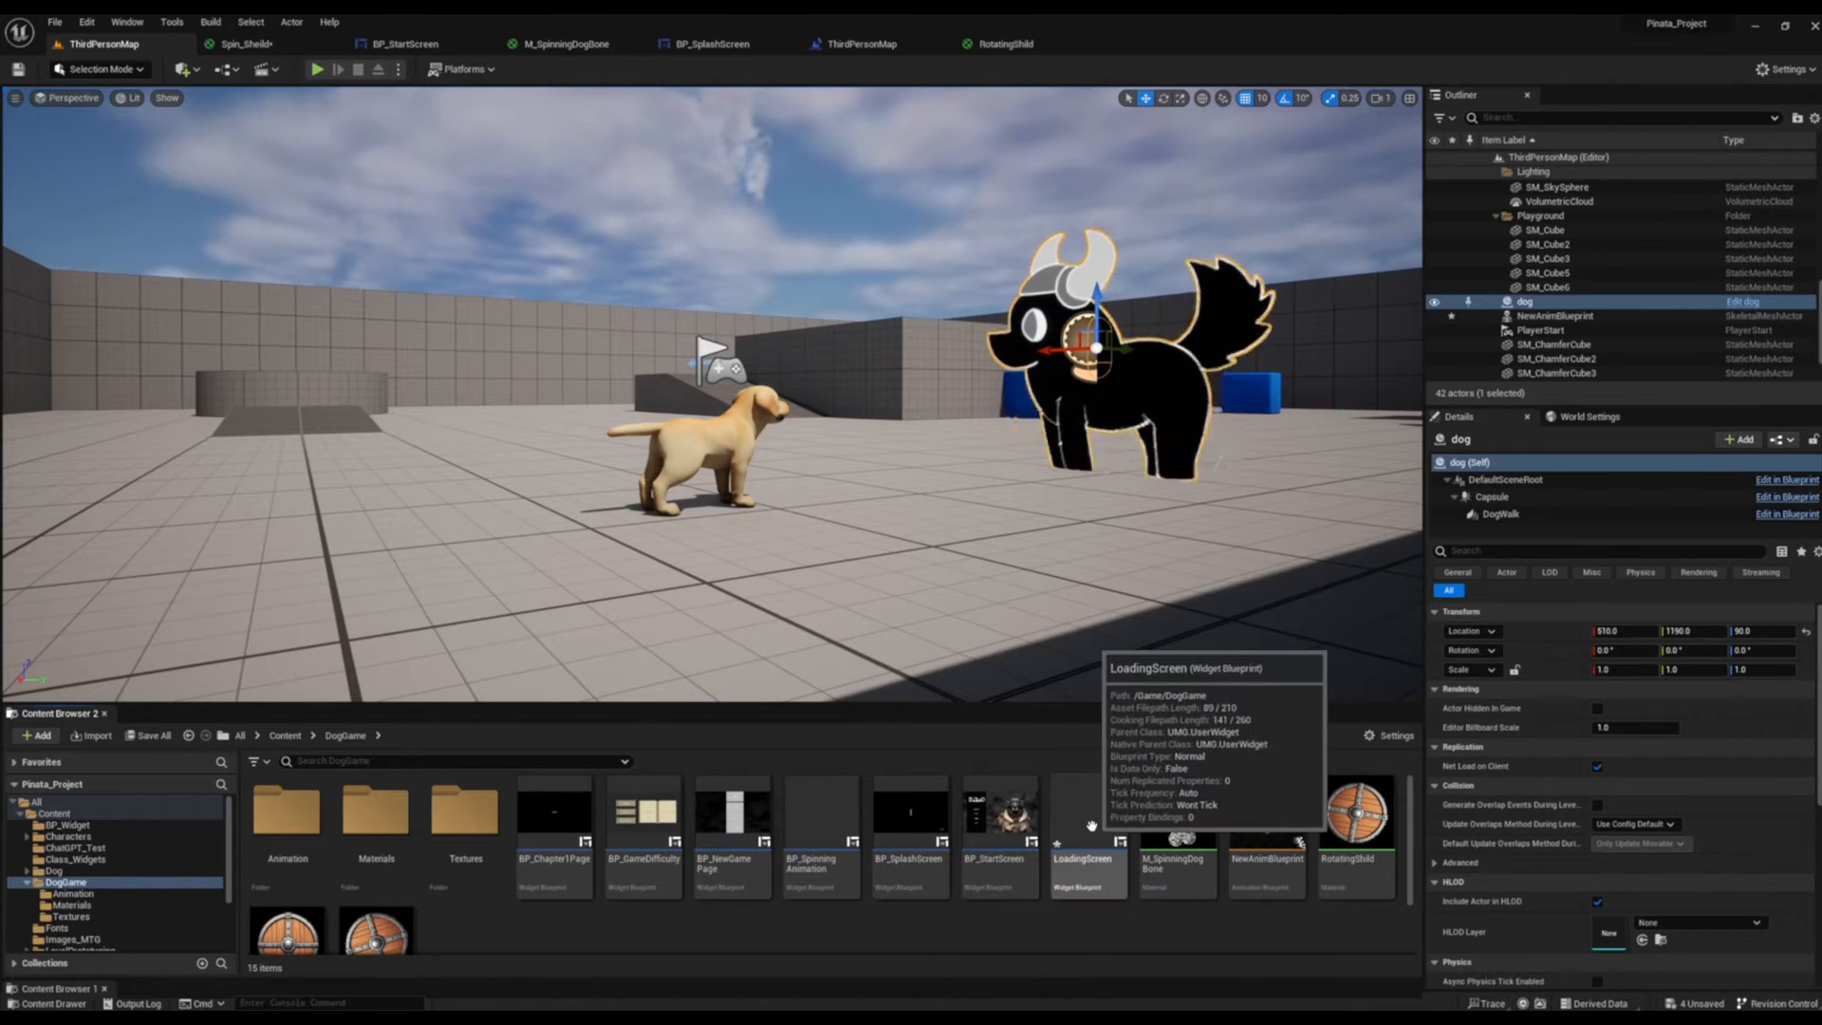
{"action": "double_click", "coordinate": [1090, 831]}
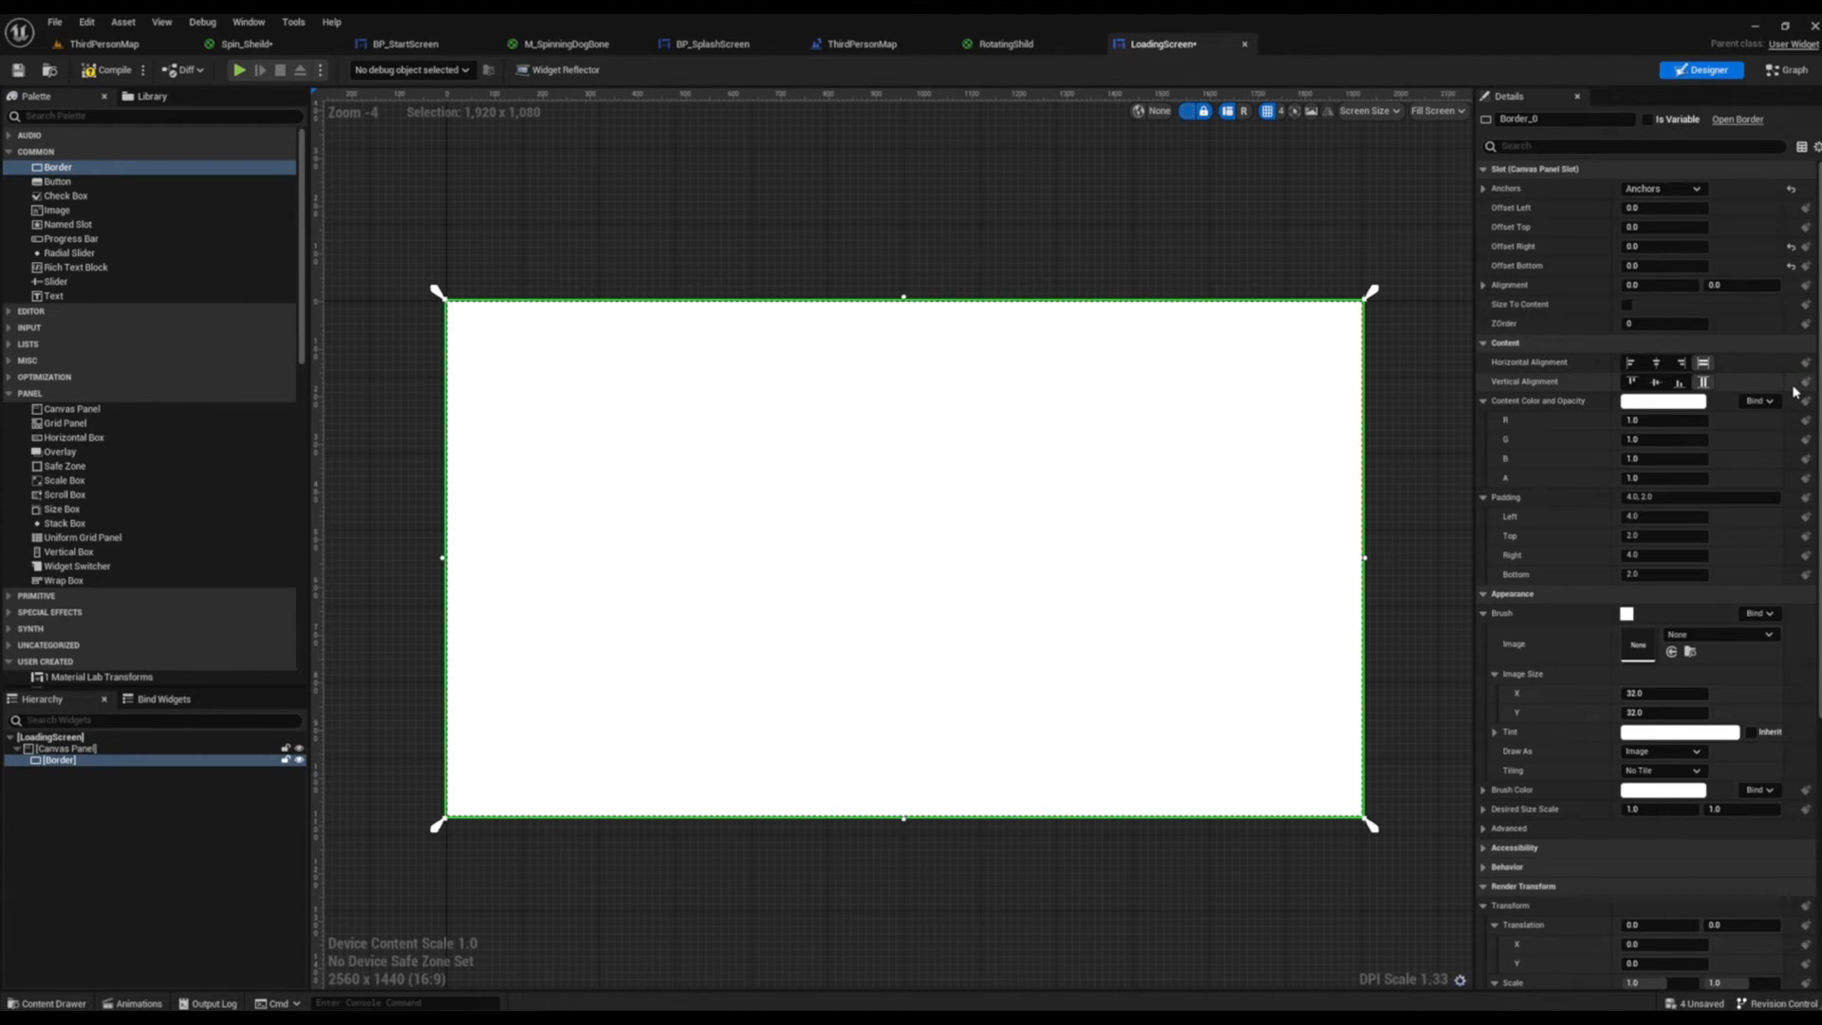
Step: Set the Border's Brush Color to black in the Color Picker
{"action": "left_click", "coordinate": [1665, 188]}
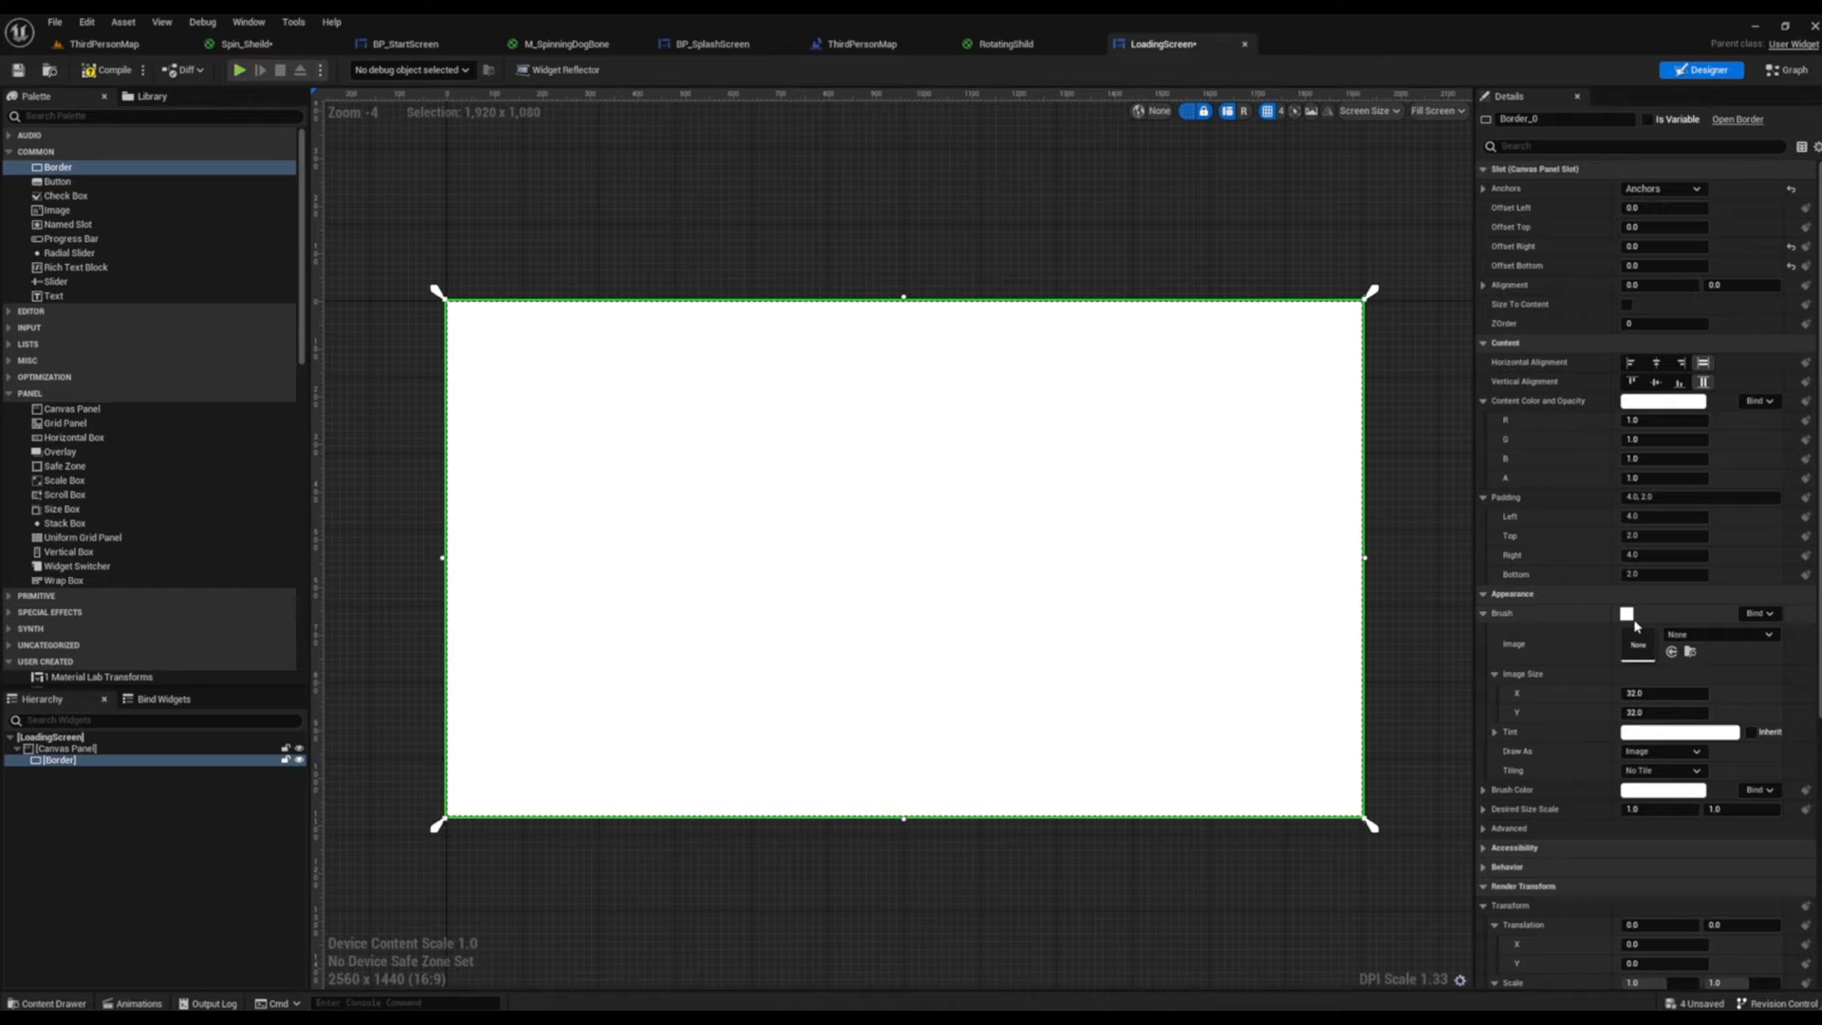
{"action": "left_click", "coordinate": [1625, 613]}
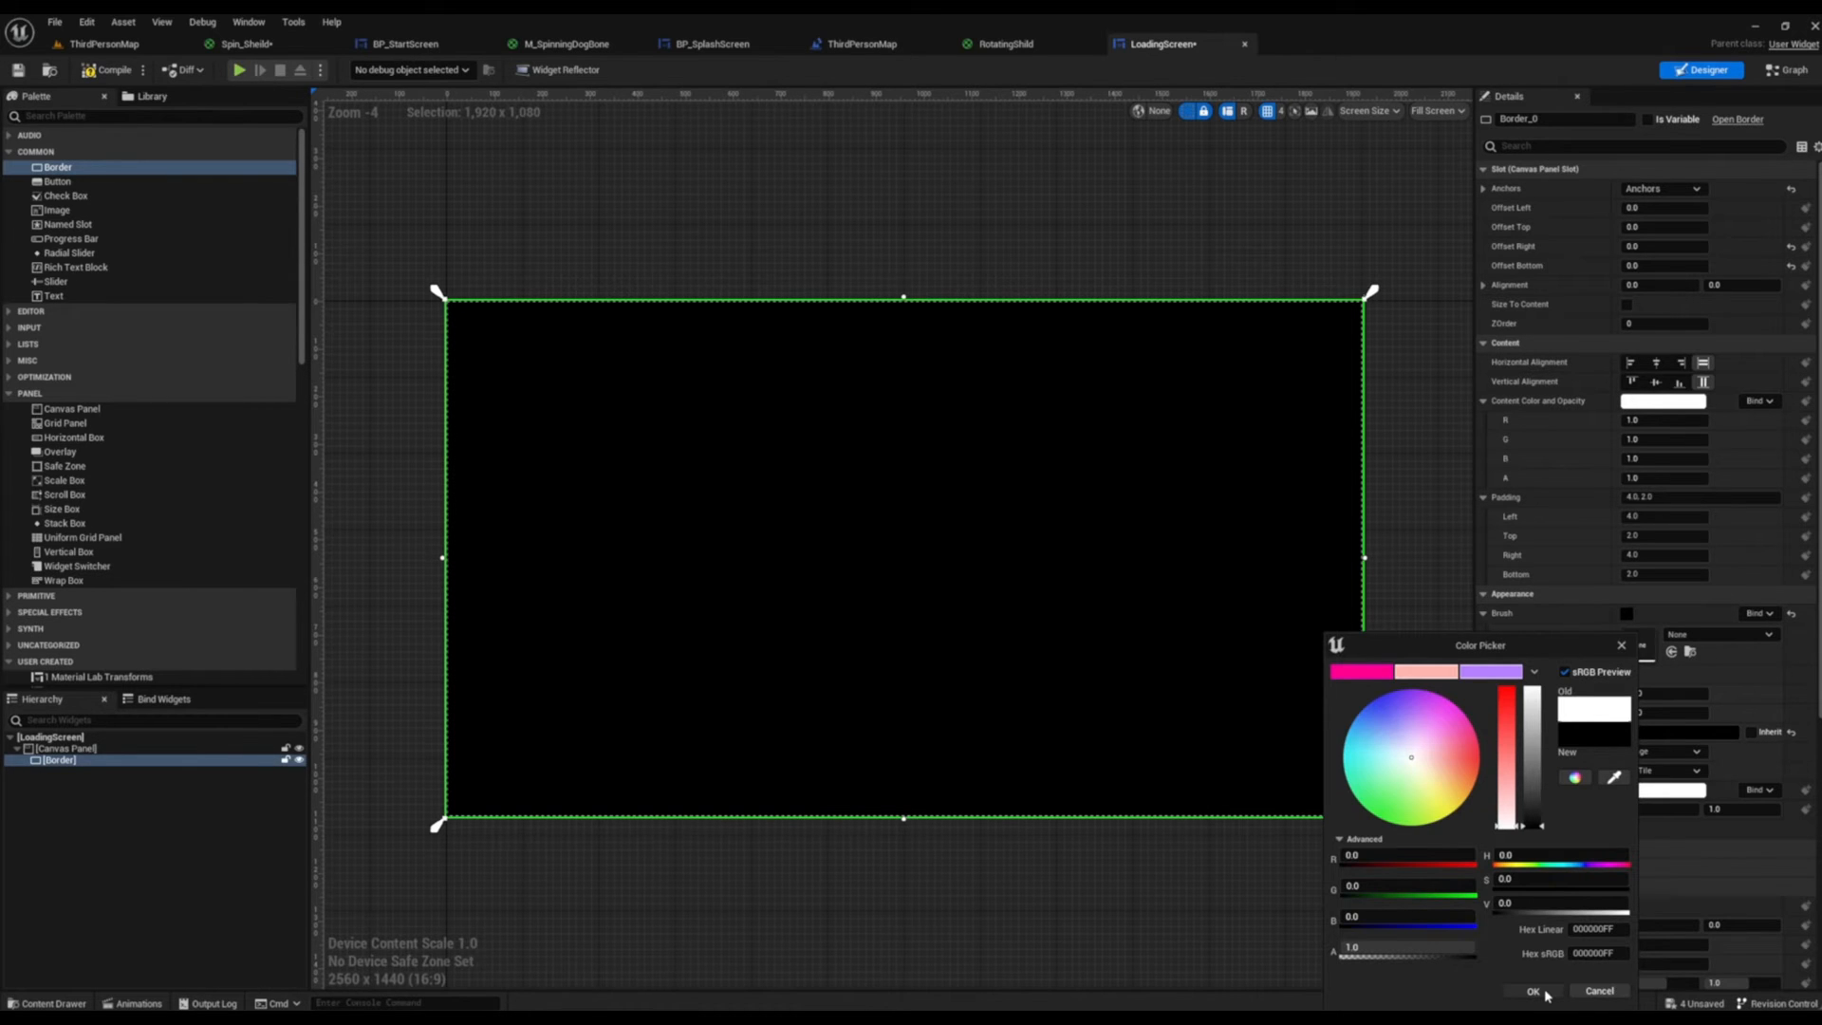
{"action": "left_click", "coordinate": [1532, 991]}
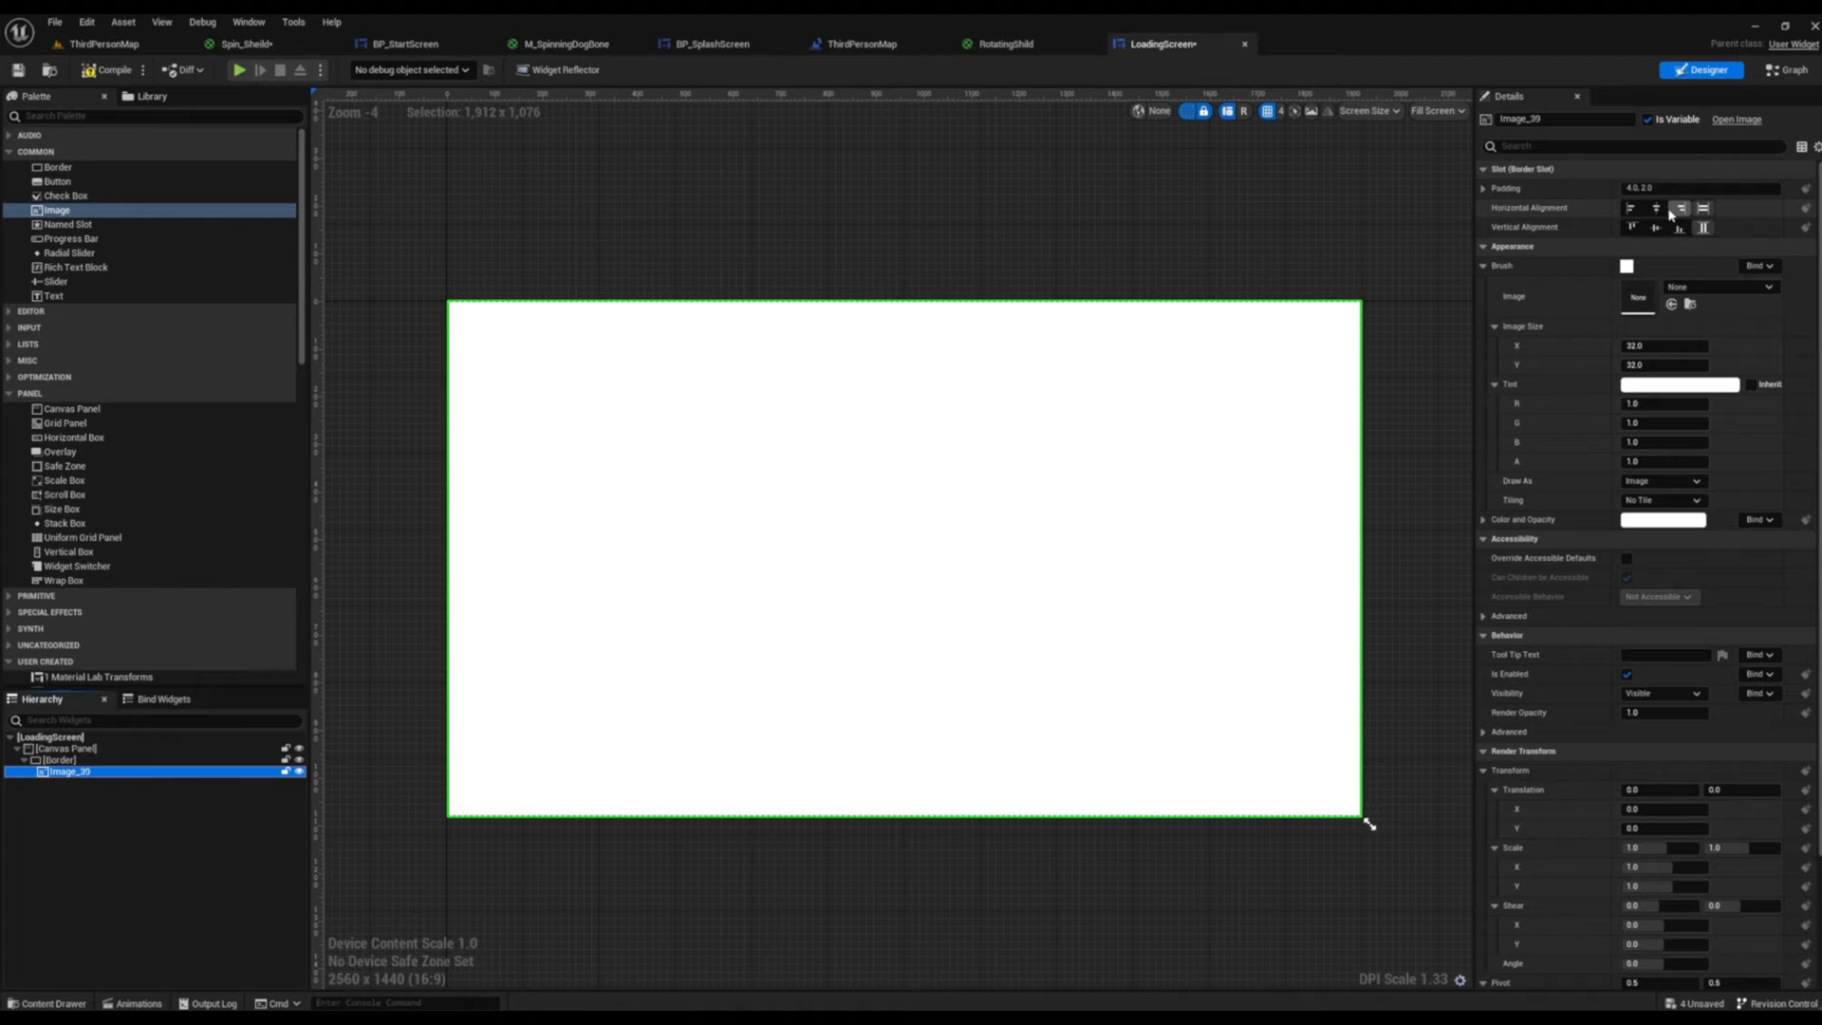
Step: Centre the Image in the Border and set its Image Size X to 200
{"action": "left_click", "coordinate": [1655, 225]}
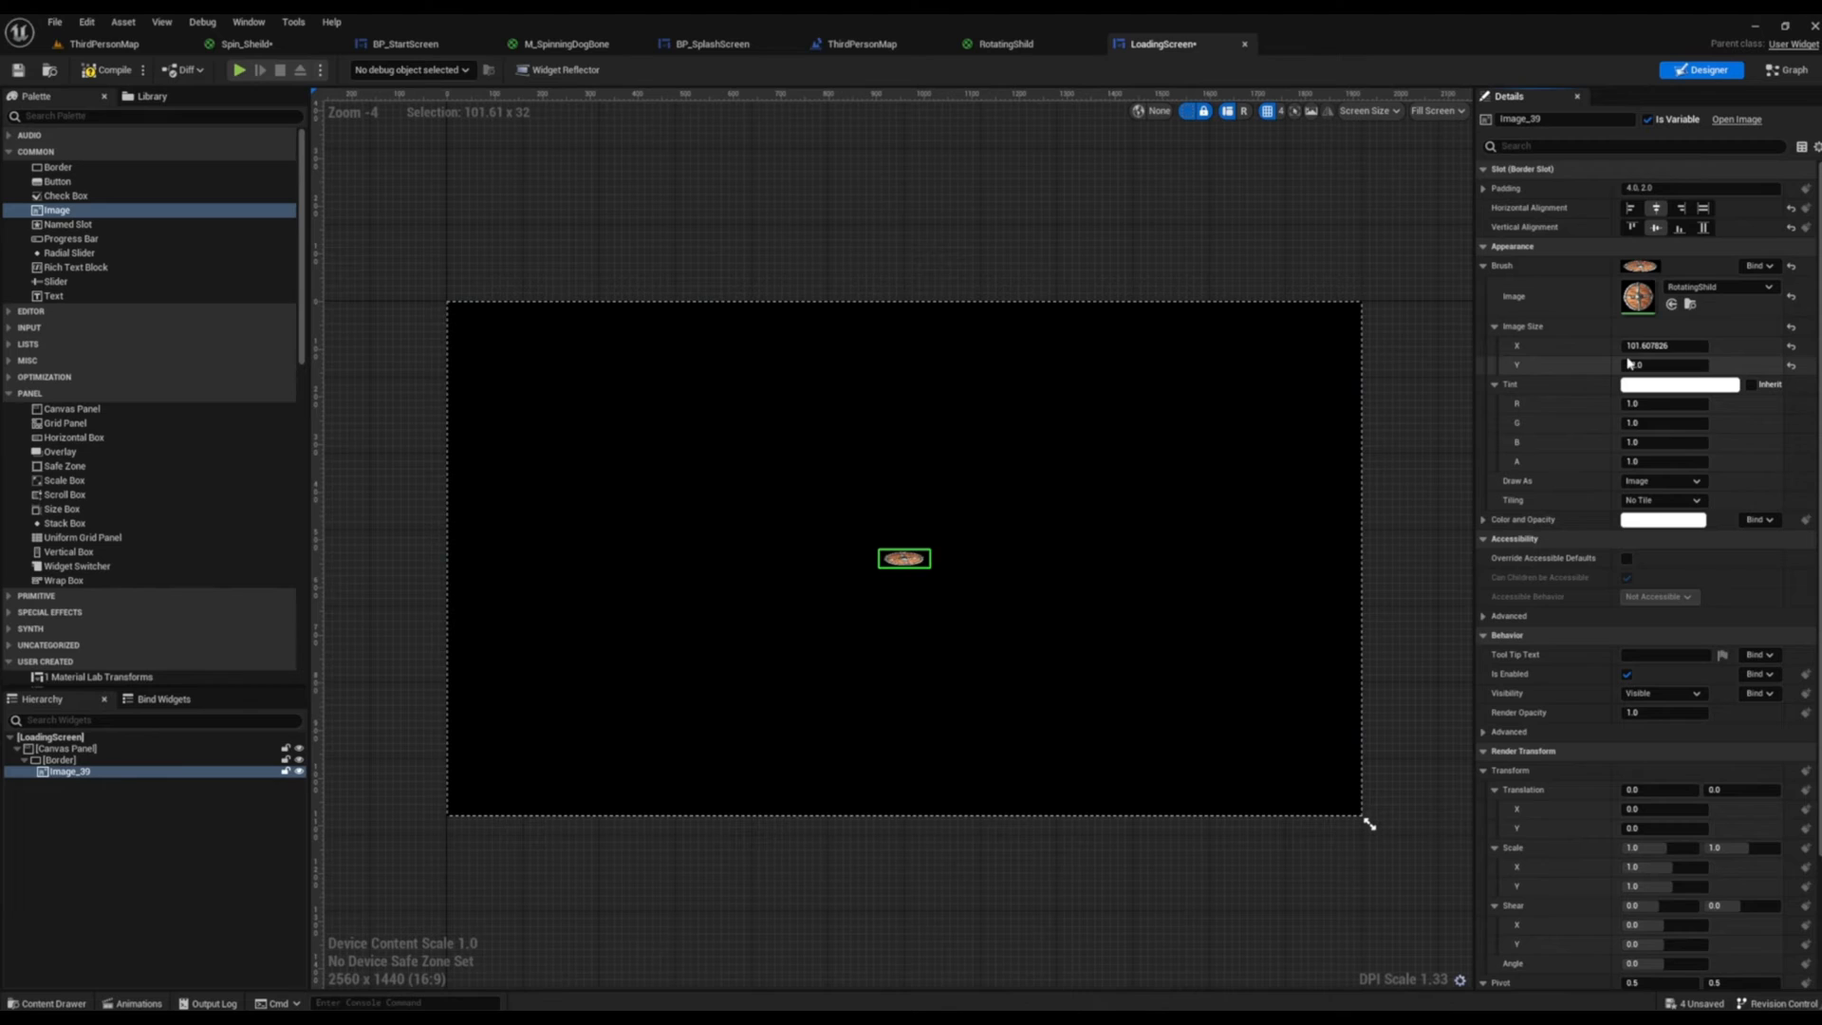
{"action": "left_click", "coordinate": [1663, 346]}
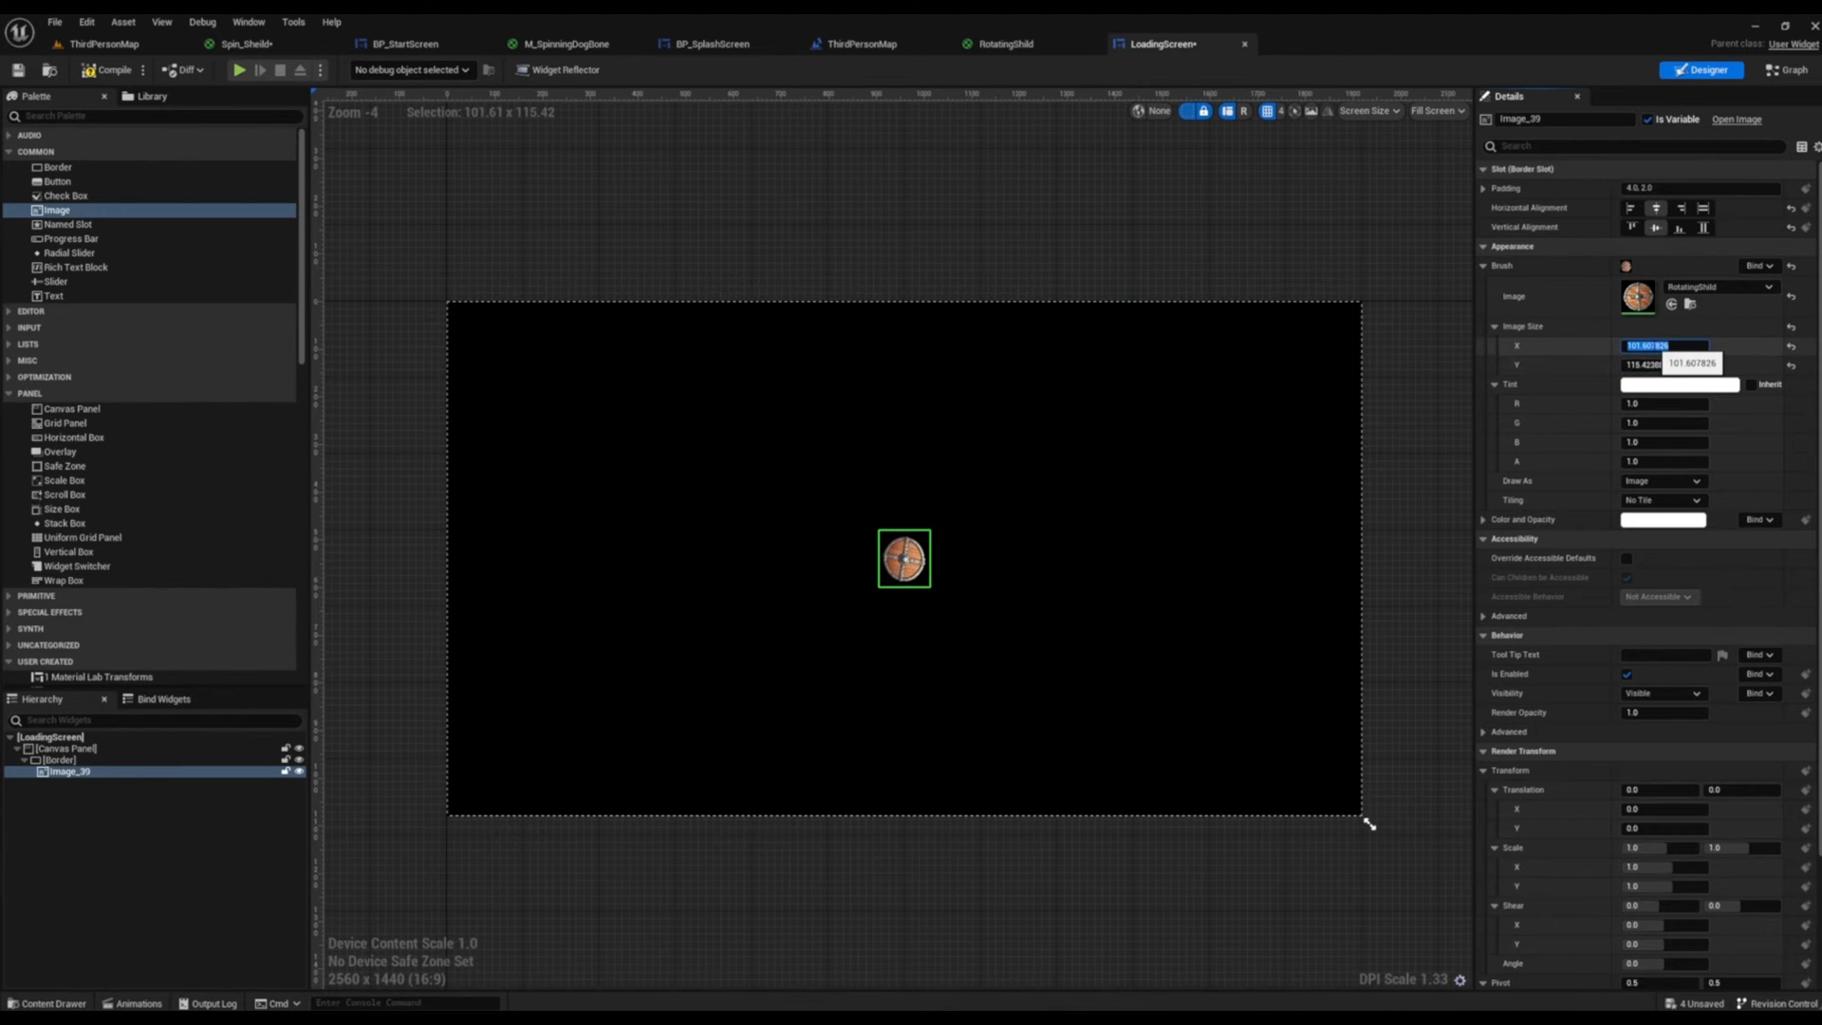
{"action": "type", "text": "200.0"}
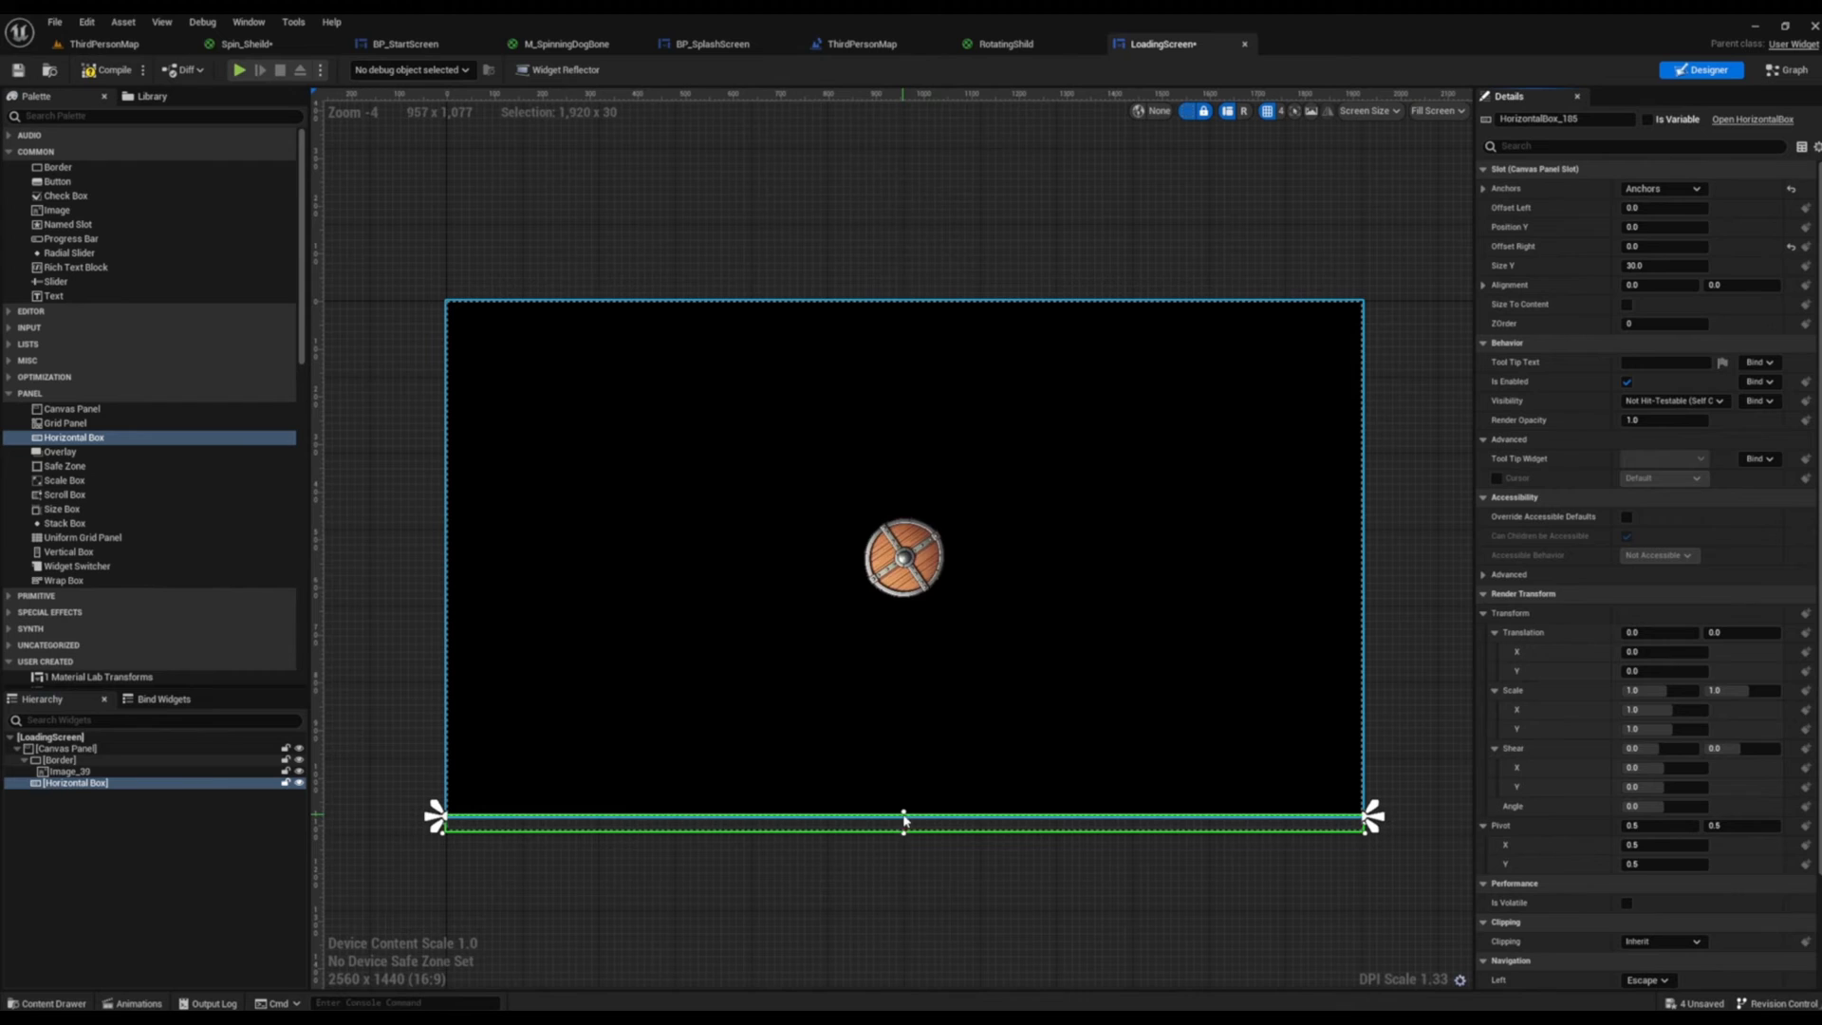
Step: Stretch the Horizontal Box along the bottom edge of the canvas
{"action": "left_click_drag", "start_coordinate": [903, 814], "coordinate": [904, 738]}
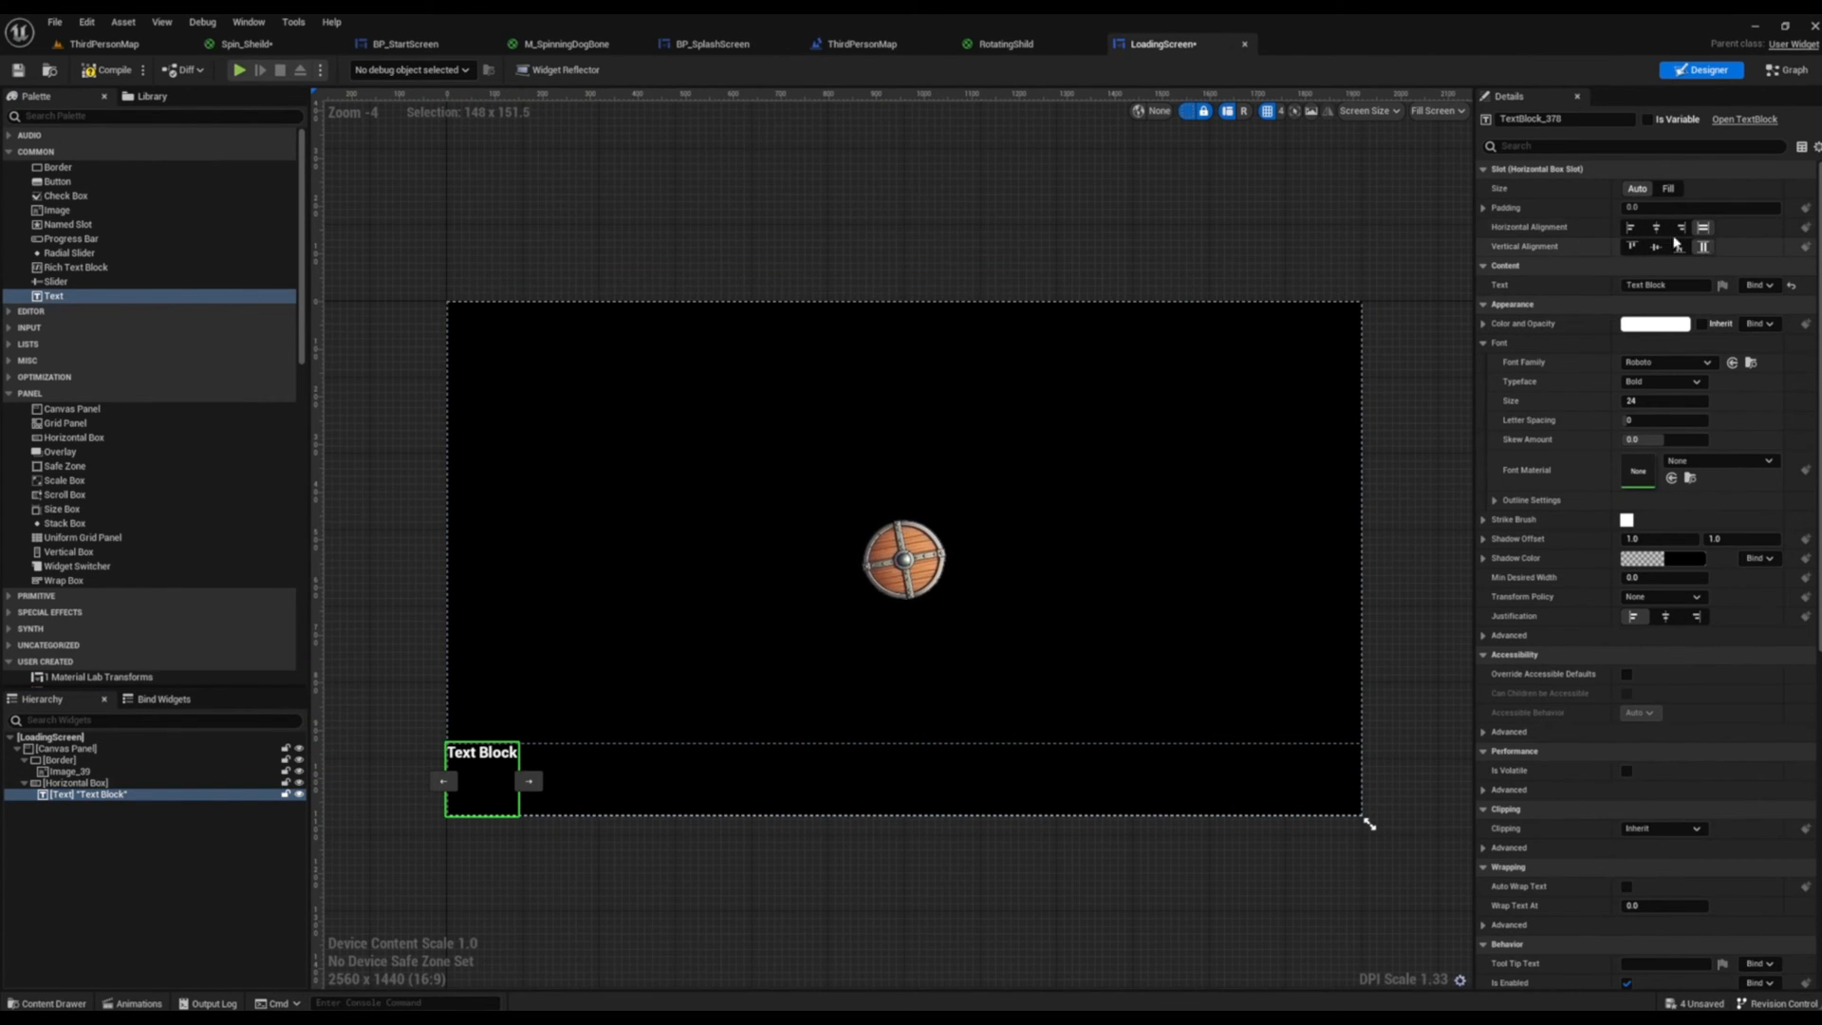
{"action": "mouse_move", "coordinate": [1699, 246]}
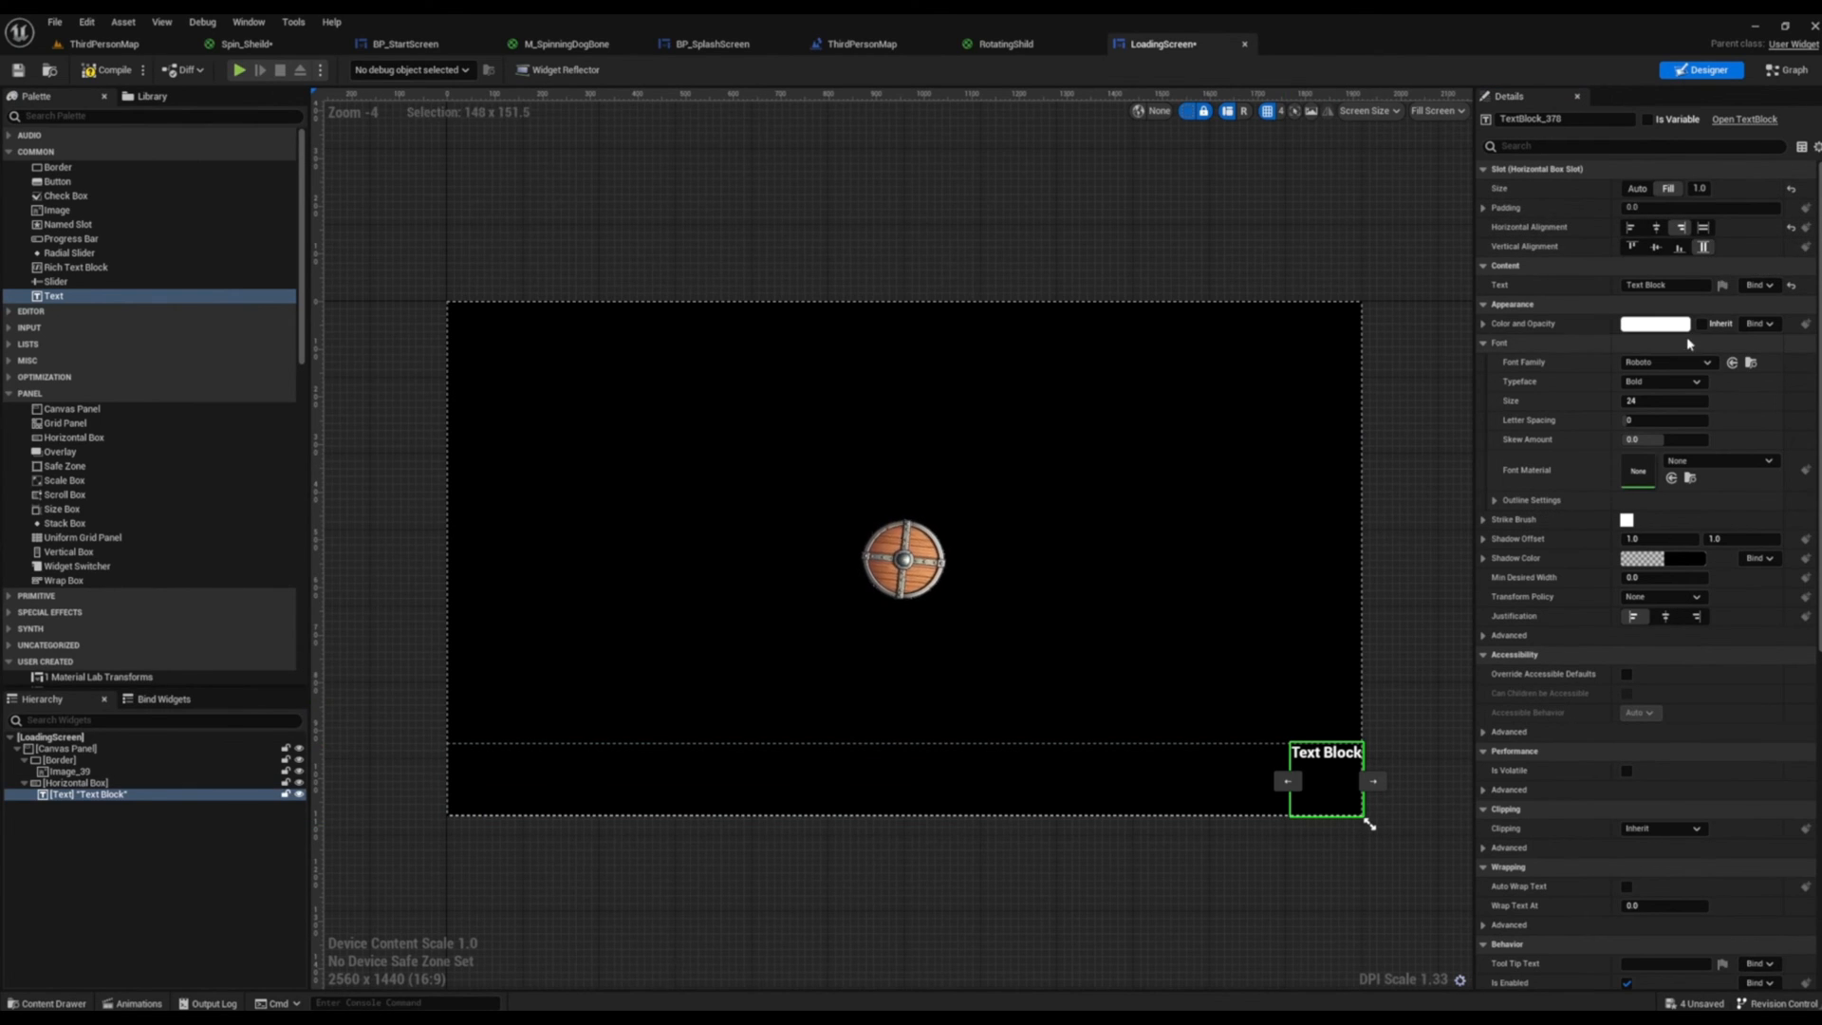
{"action": "mouse_move", "coordinate": [1663, 285]}
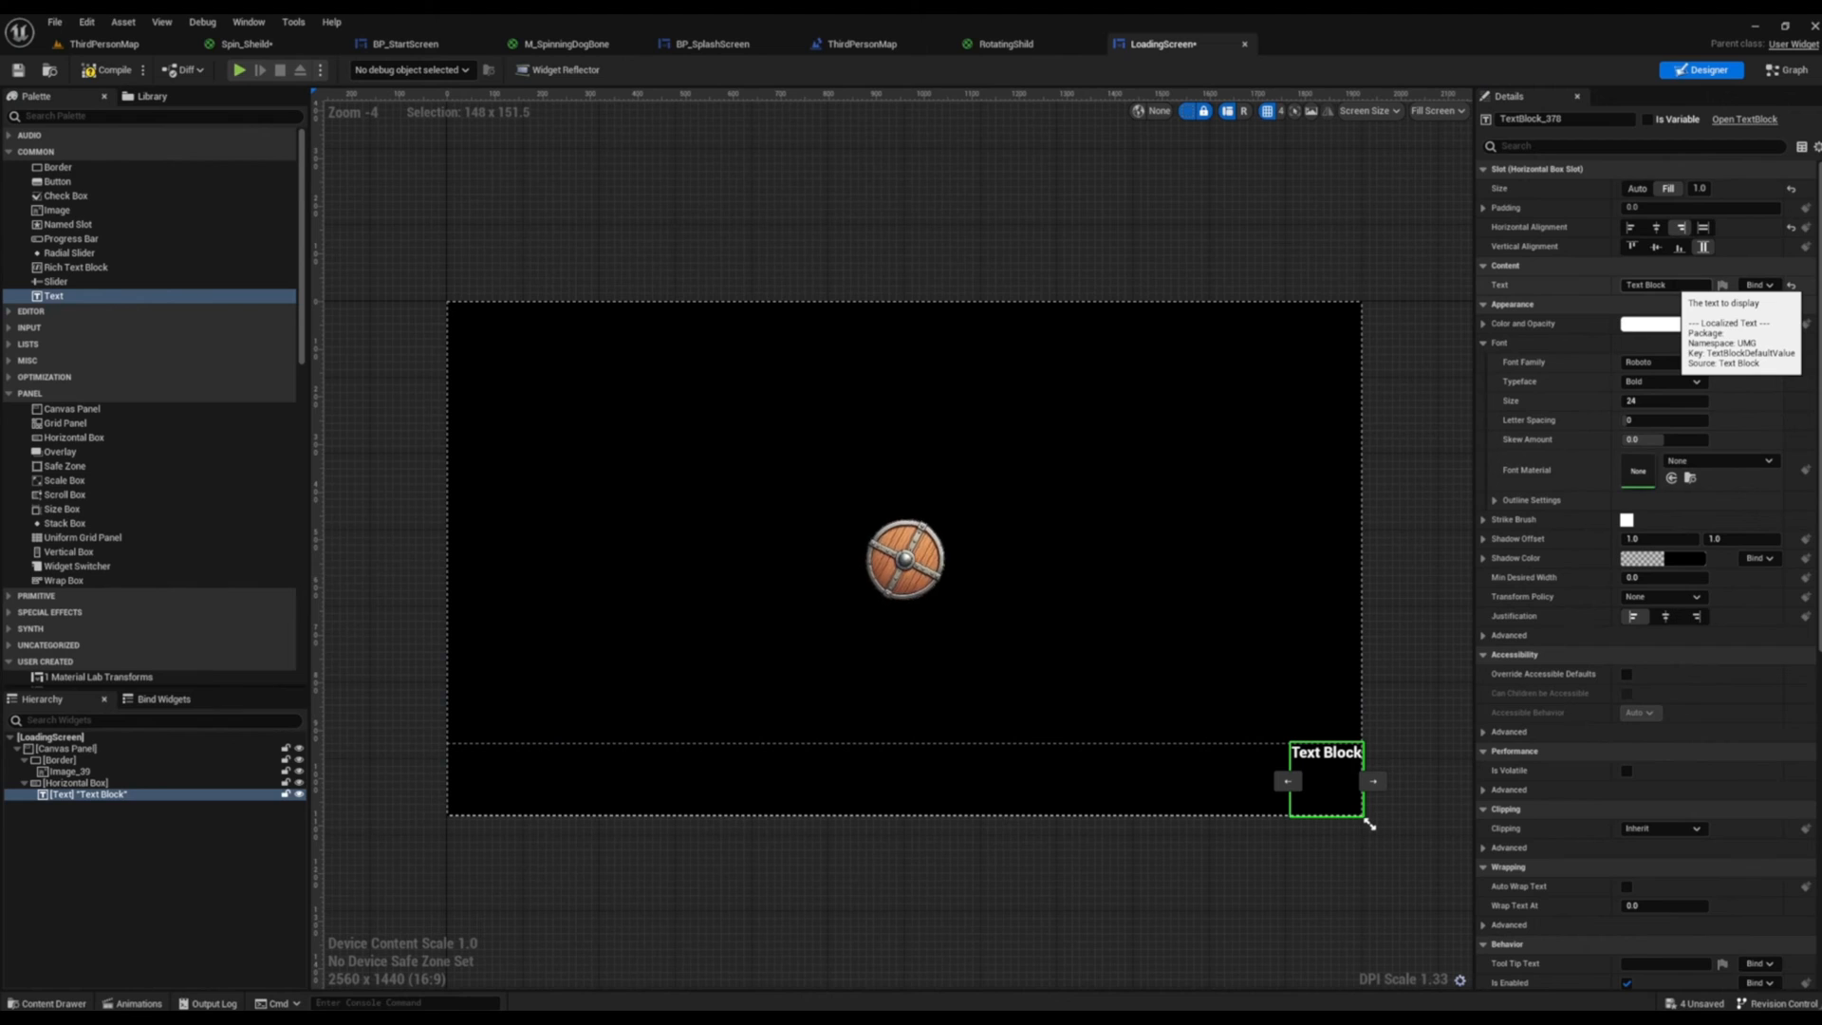
Step: Set the Text Block's text to 'Loading...' and select the bottom Horizontal Box
{"action": "type", "text": "Load"}
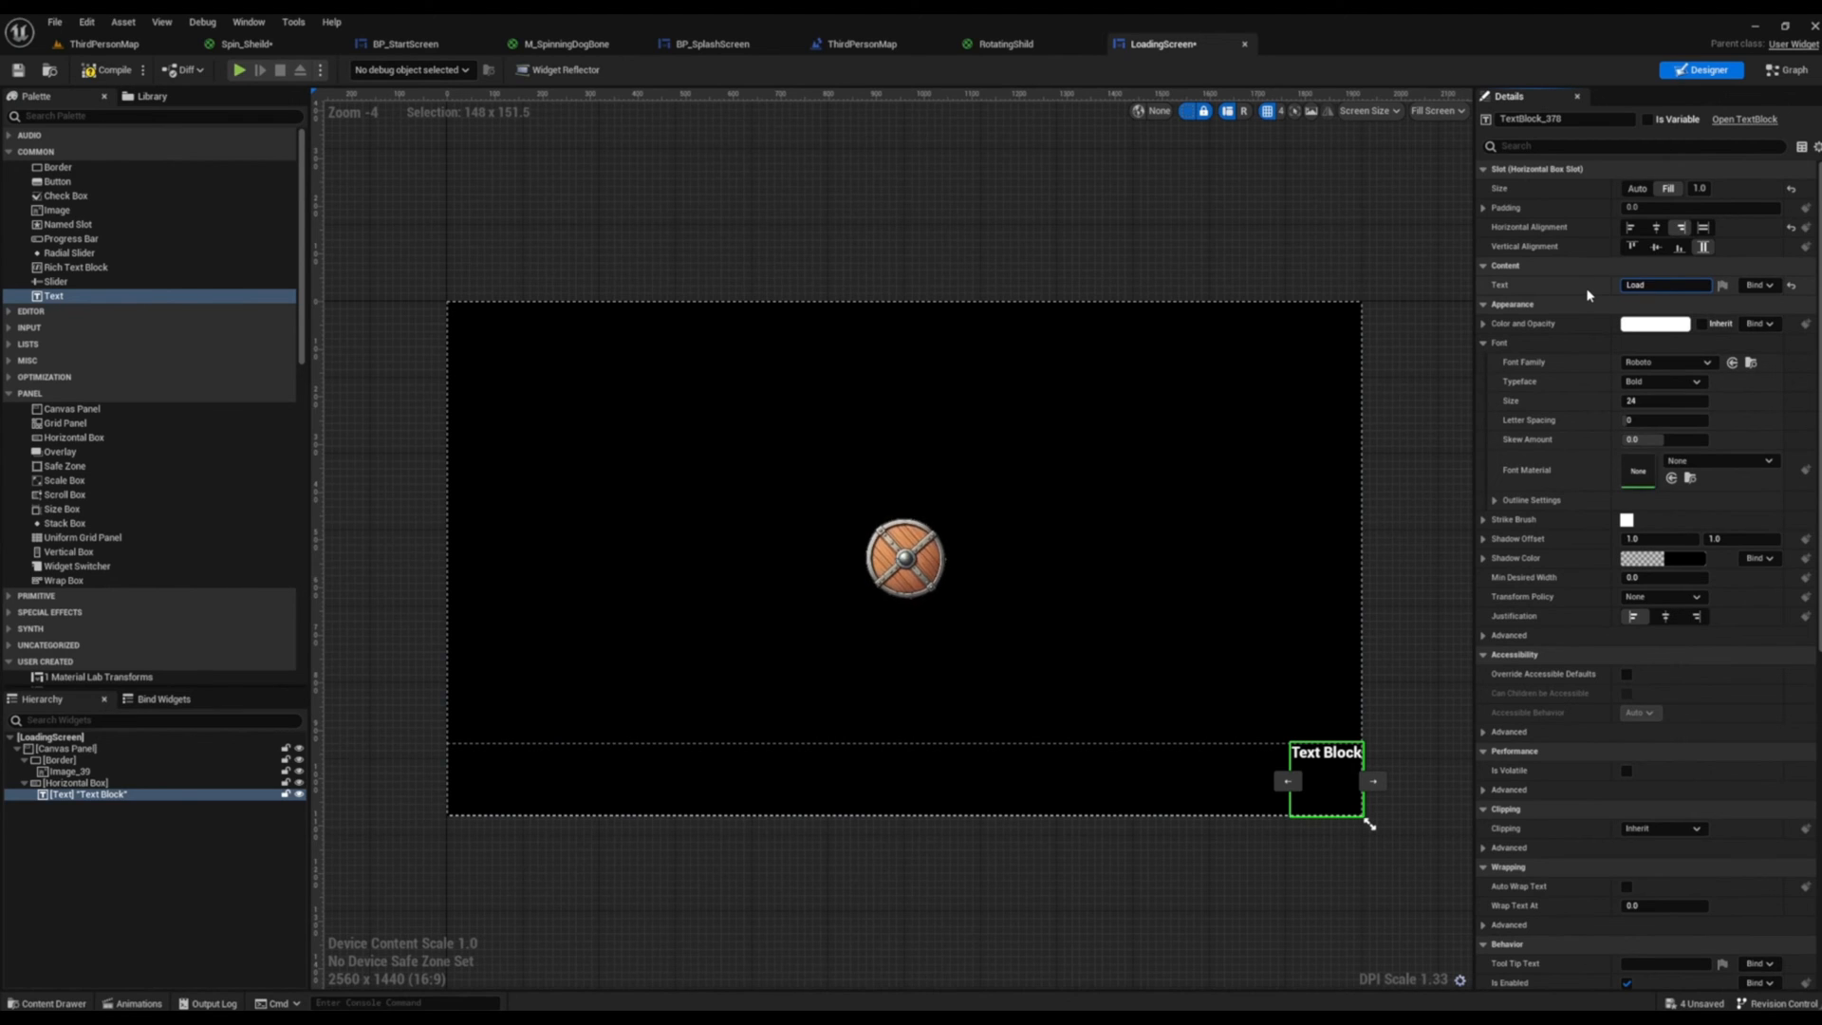
{"action": "type", "text": "Loading..."}
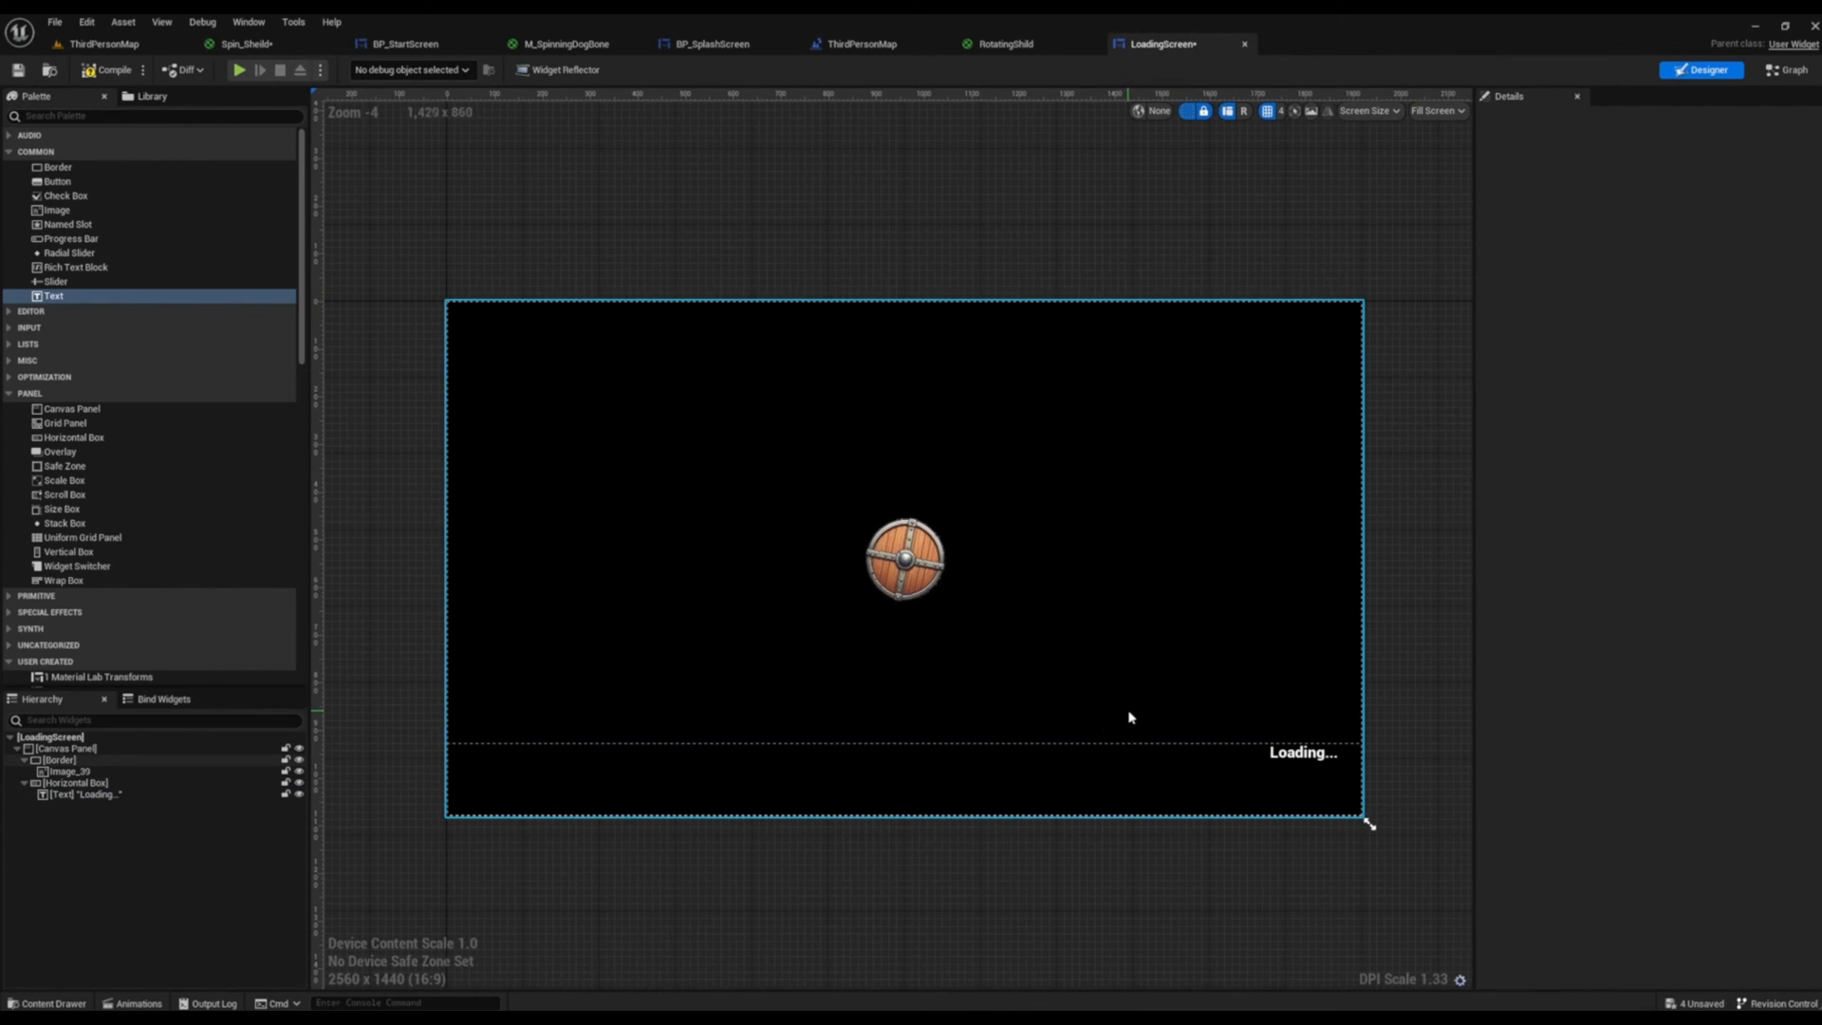
{"action": "left_click", "coordinate": [72, 782]}
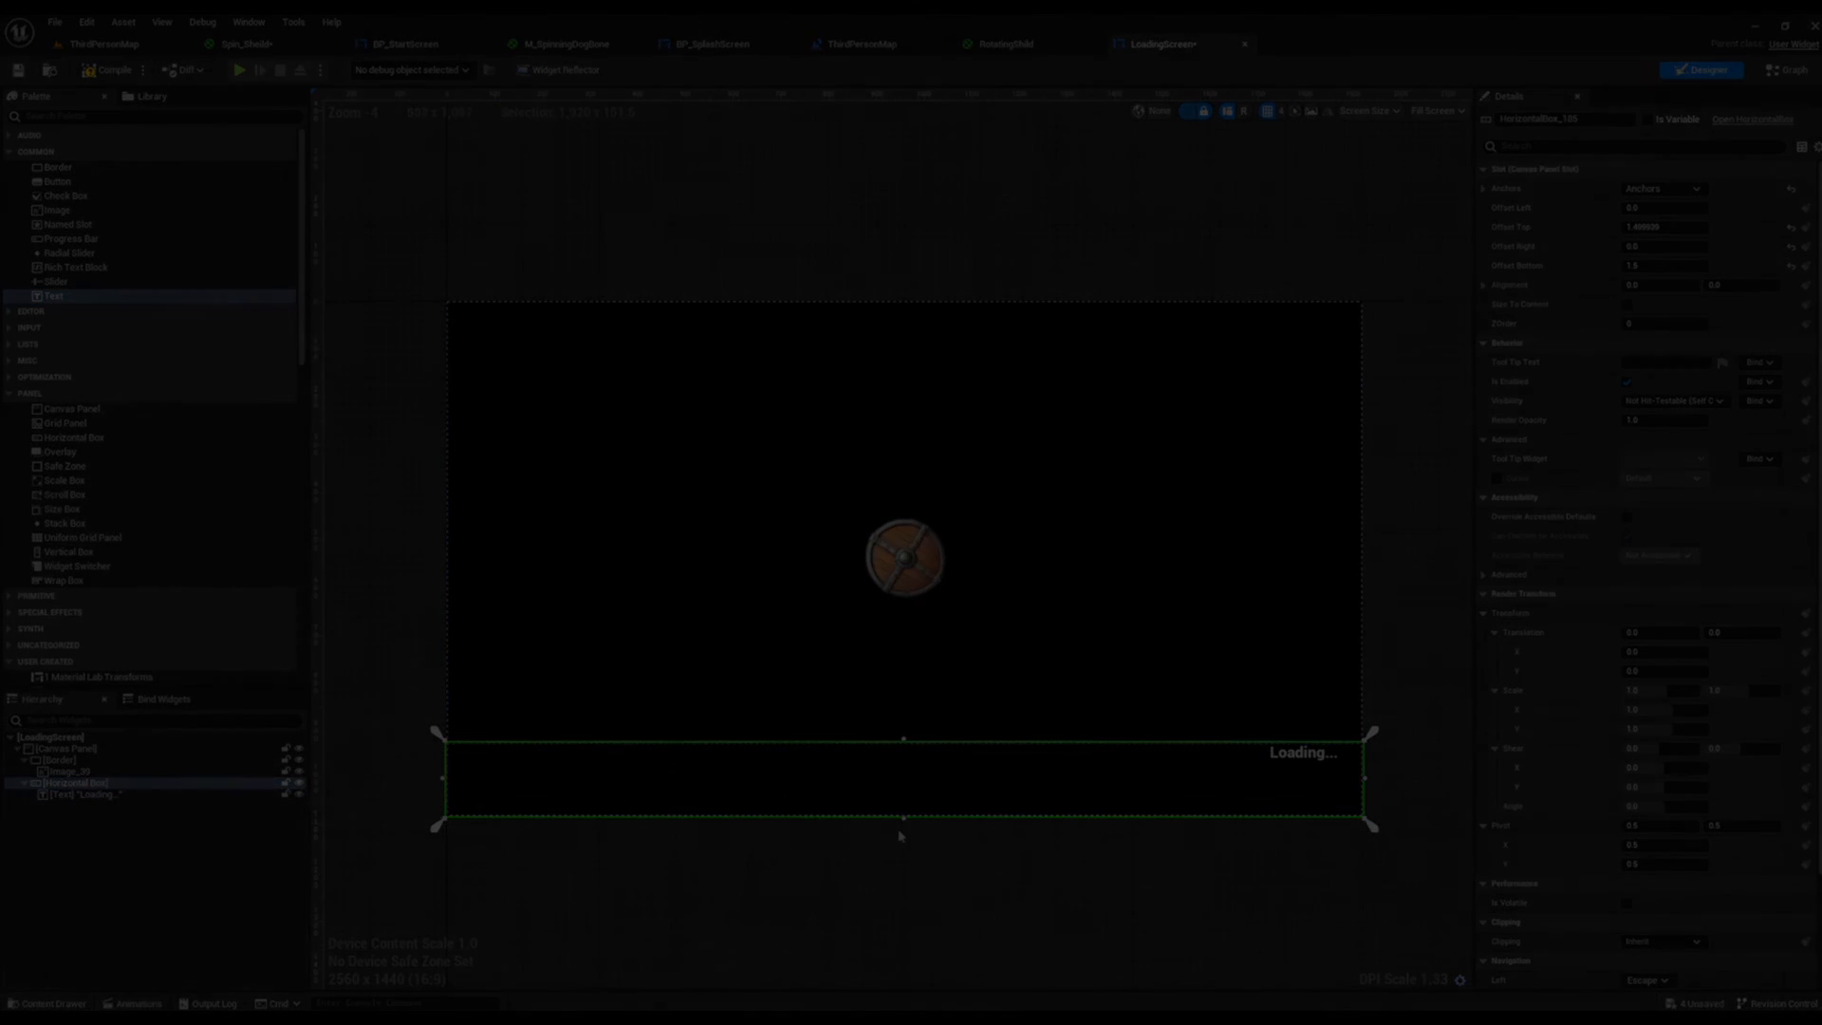